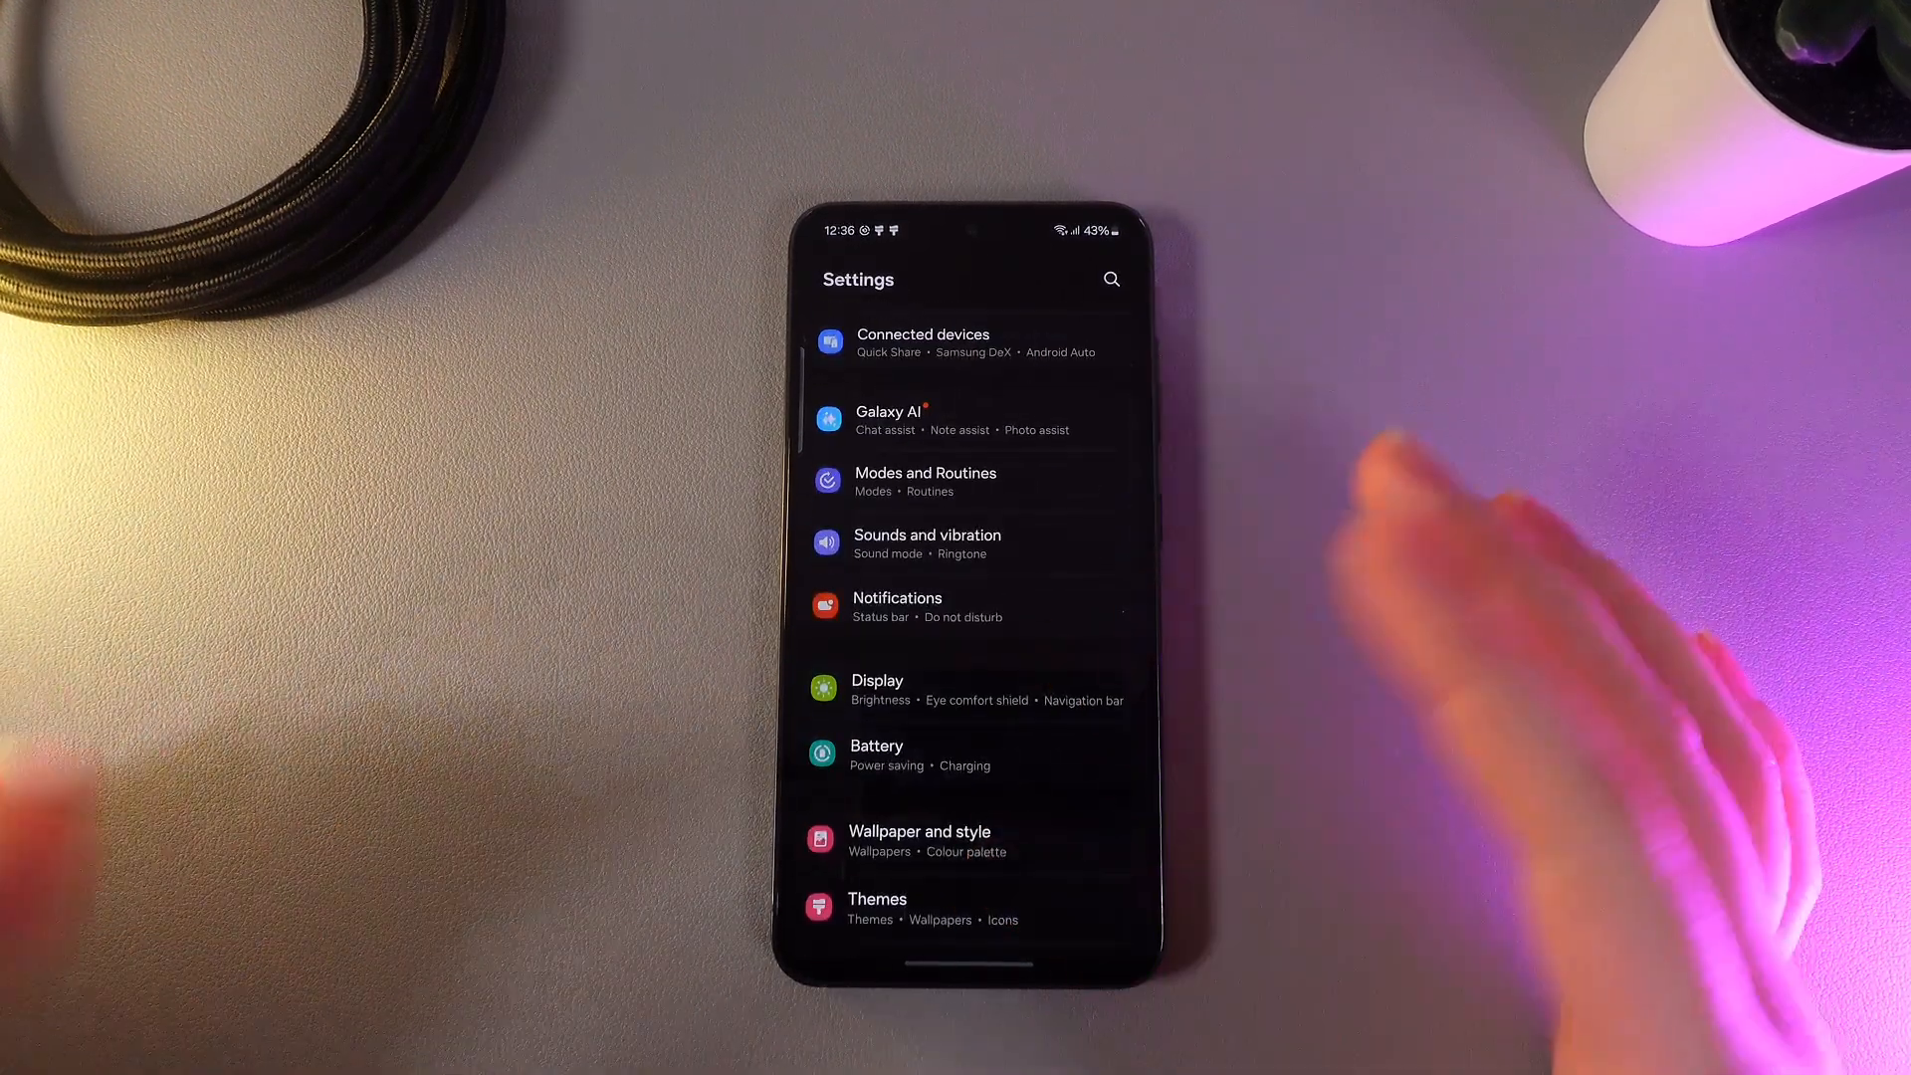
# Go into Notifications and then the Notification pop-up style settings.
pyautogui.click(896, 605)
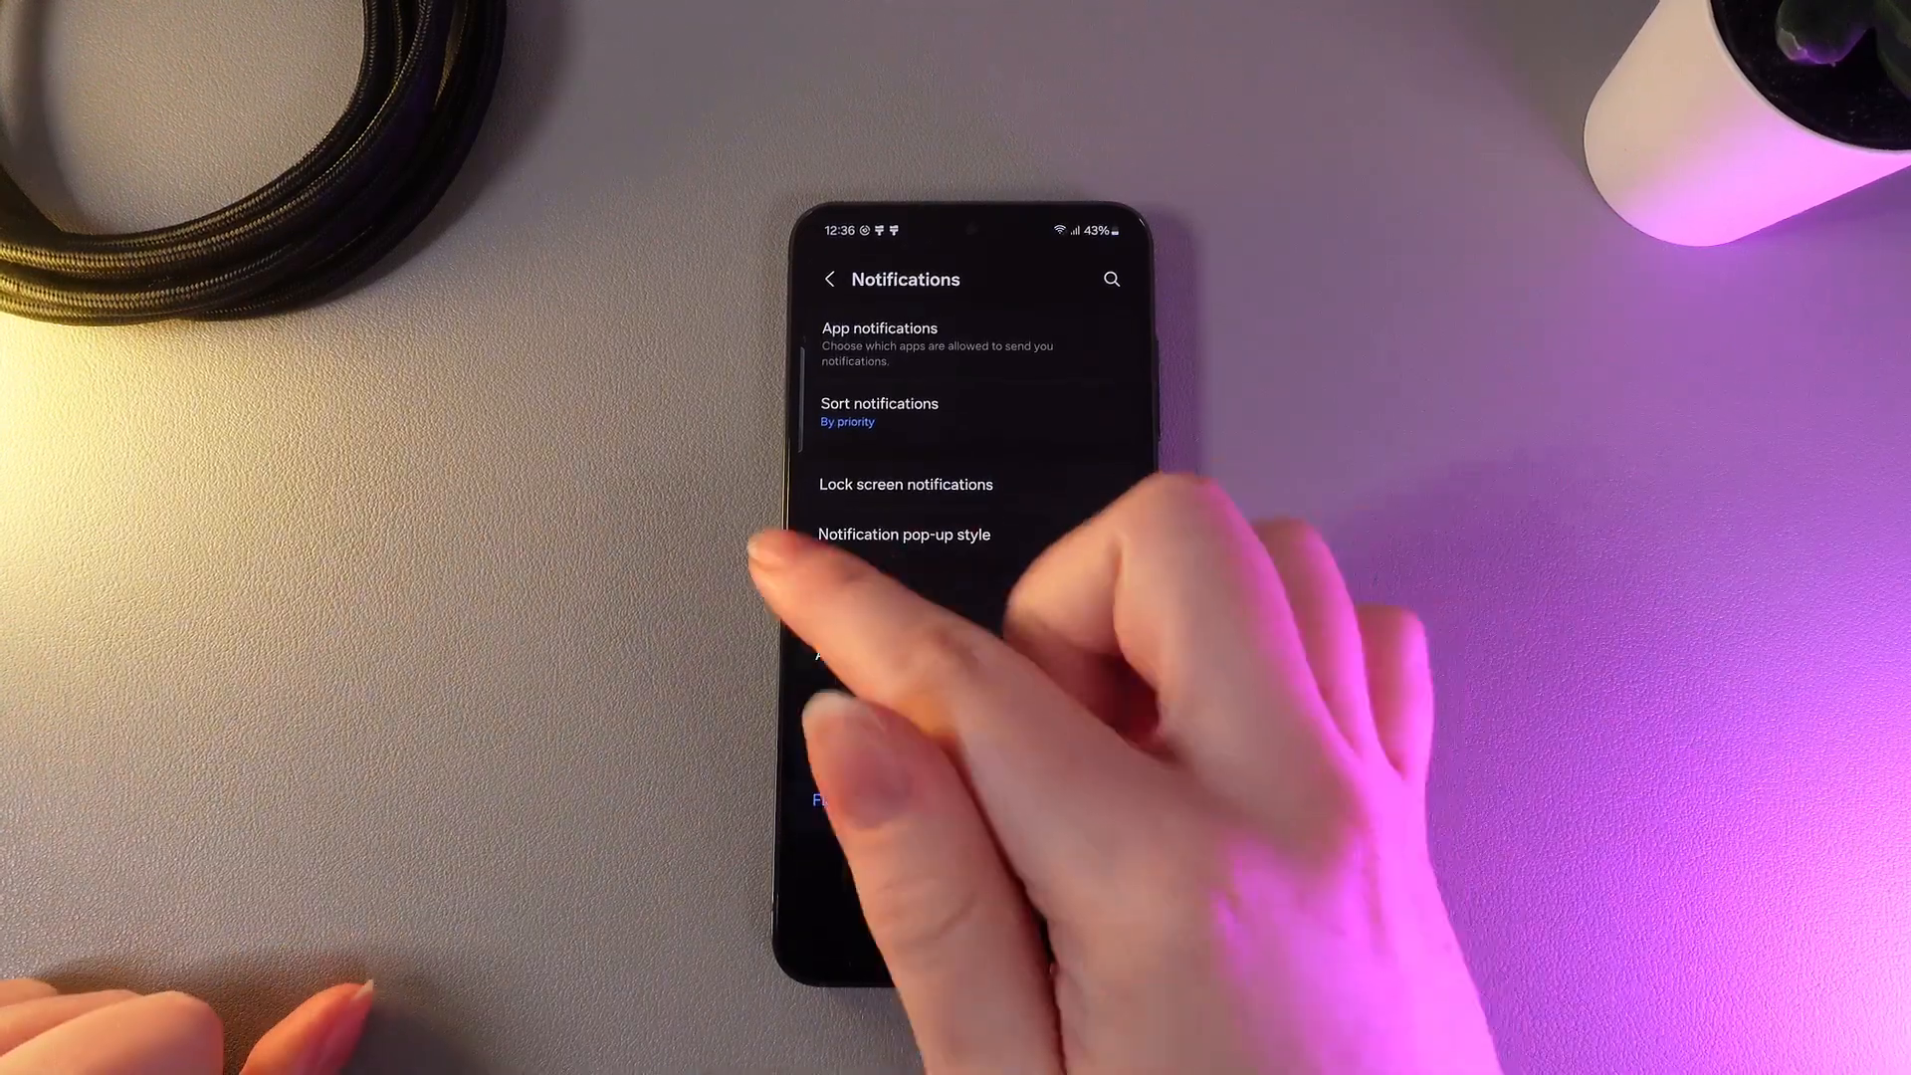
pyautogui.click(904, 534)
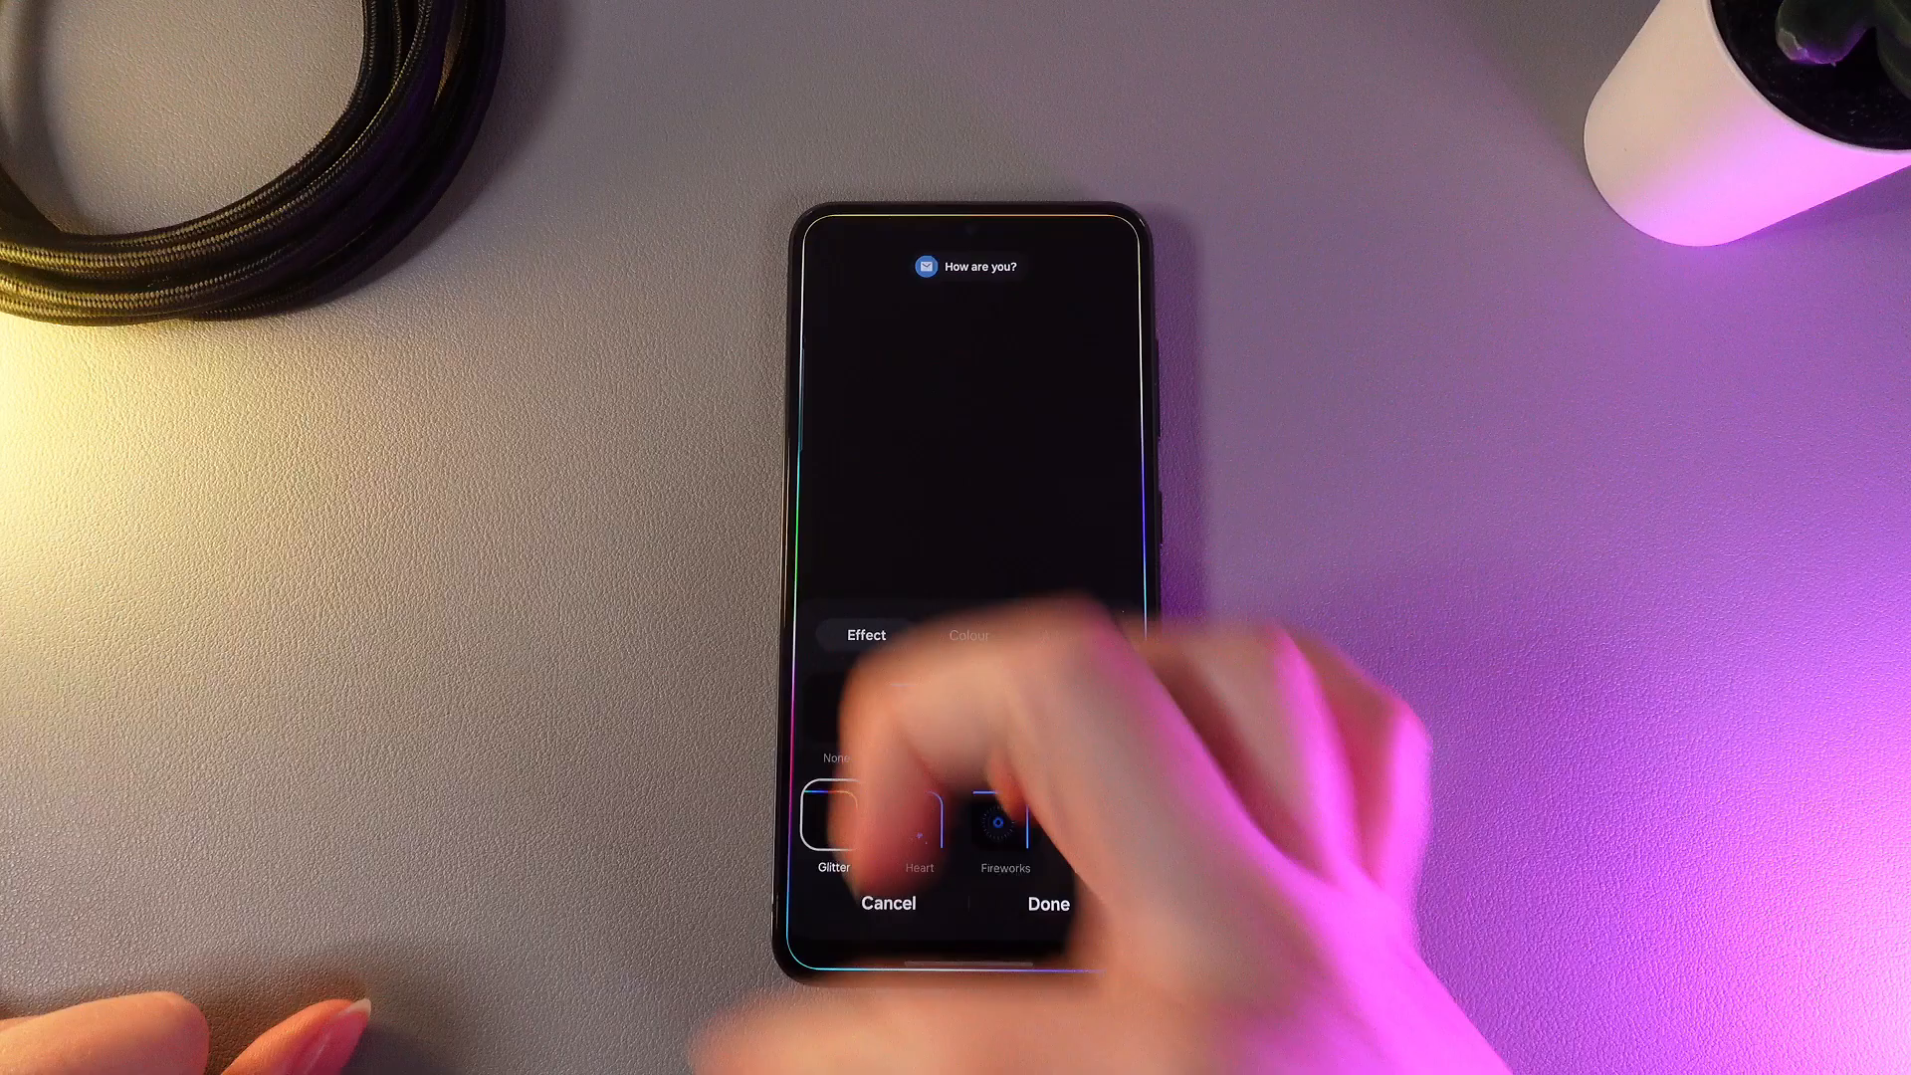
# Preview the Heart and Wave effects, then choose Eclipse as the edge lighting effect.
pyautogui.click(920, 816)
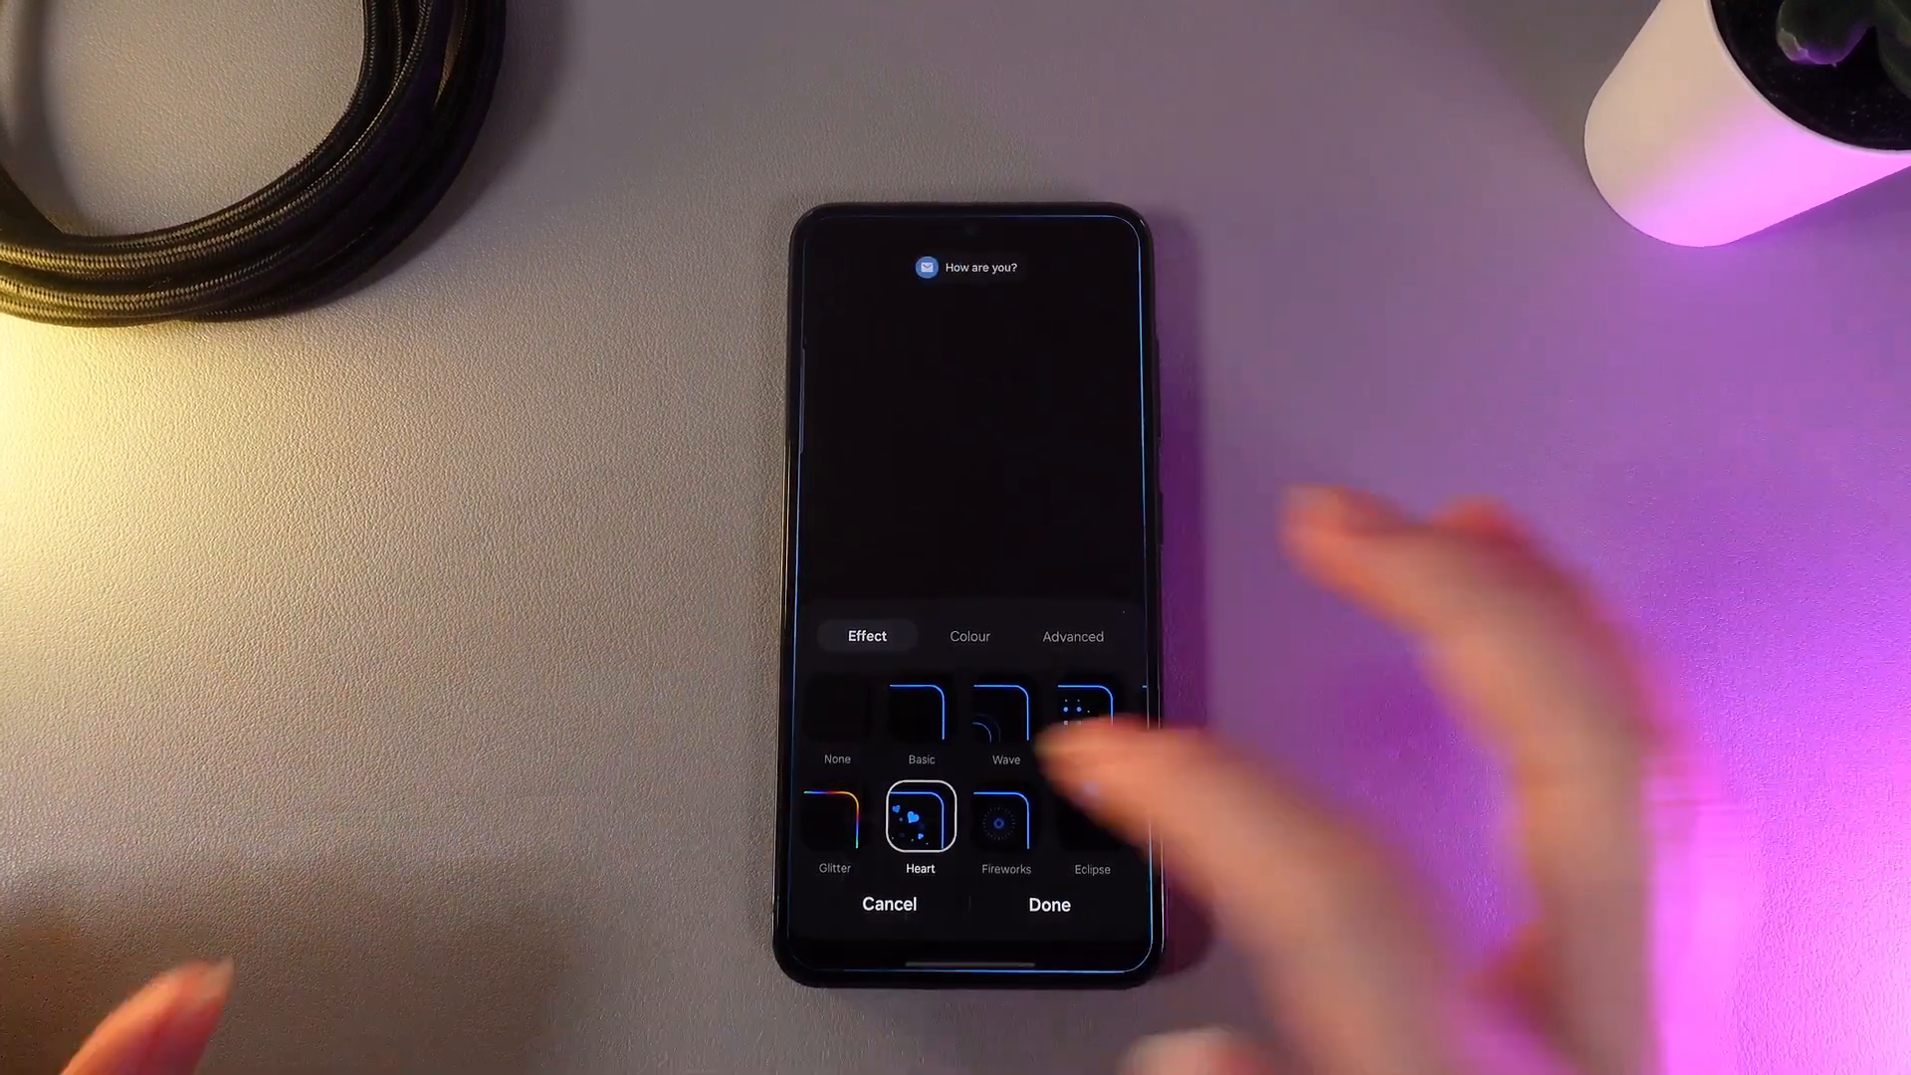
pyautogui.click(1003, 717)
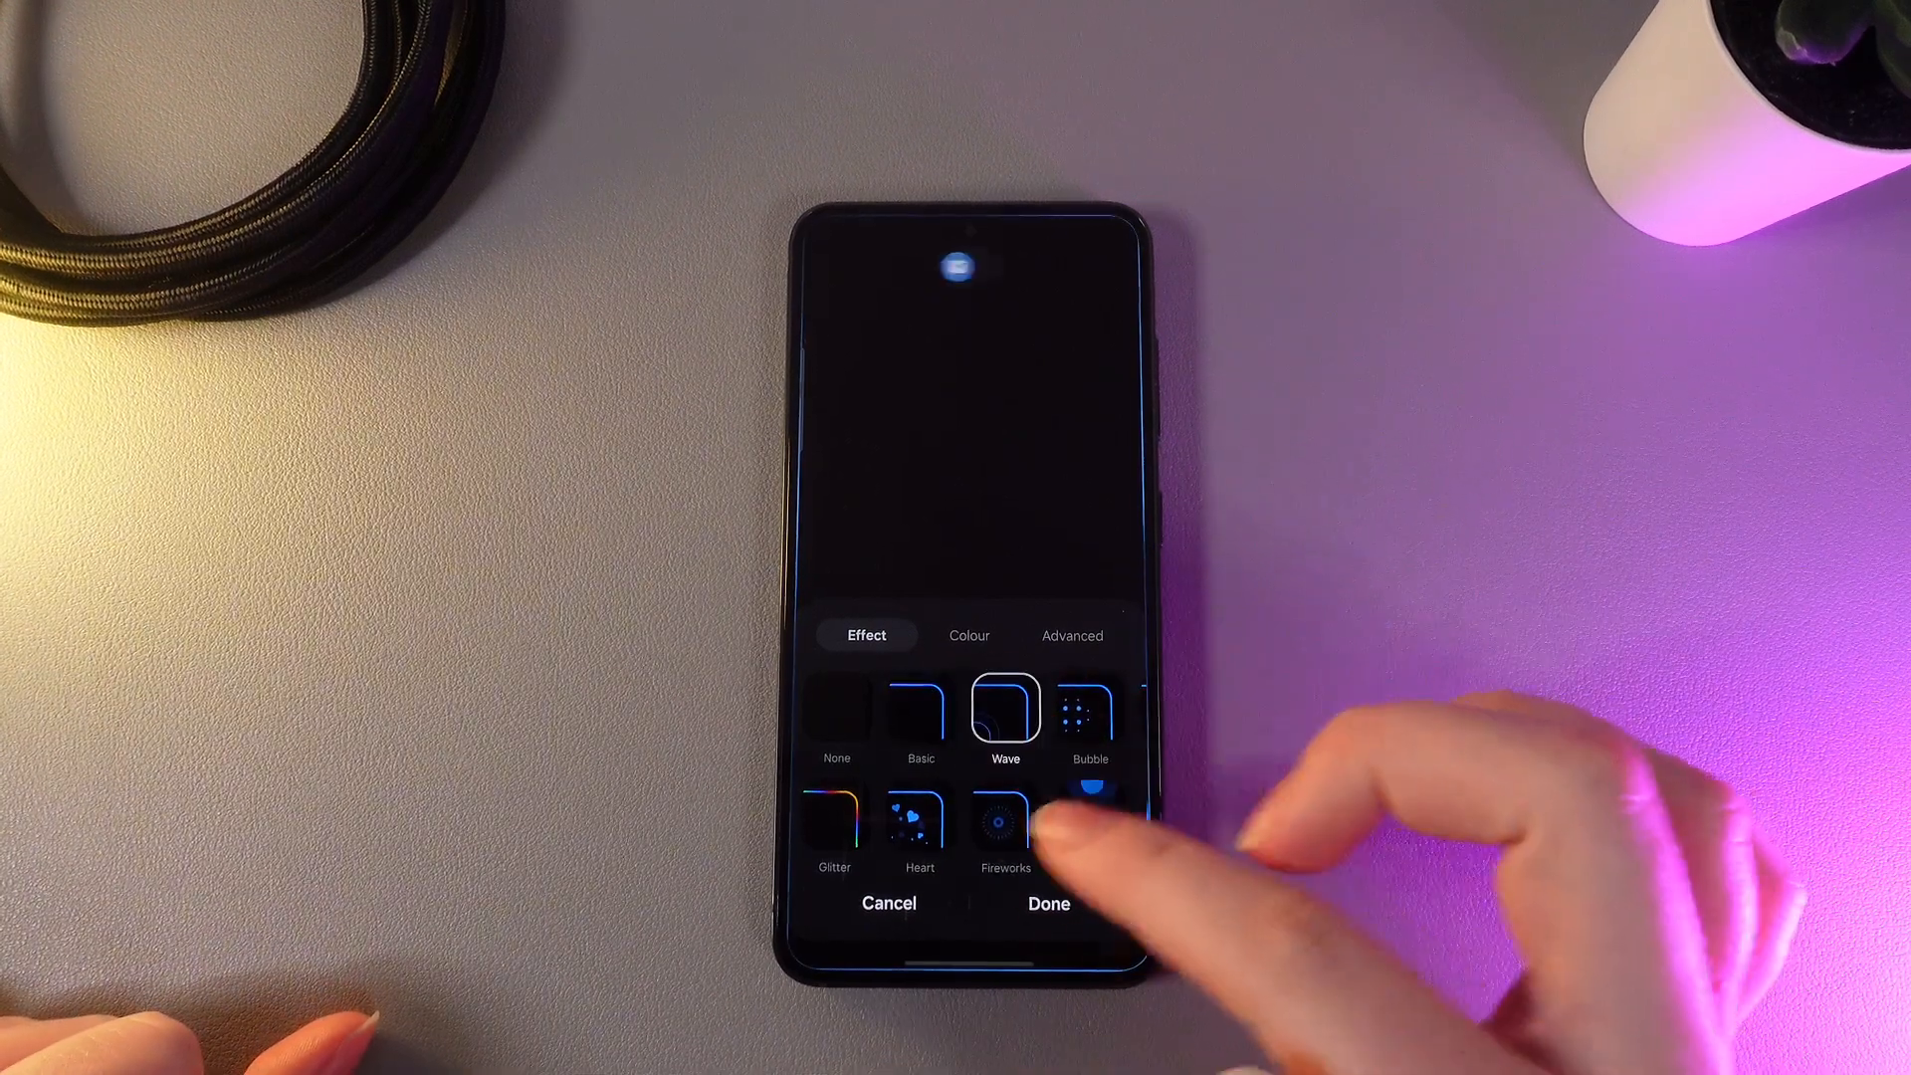
pyautogui.click(1089, 828)
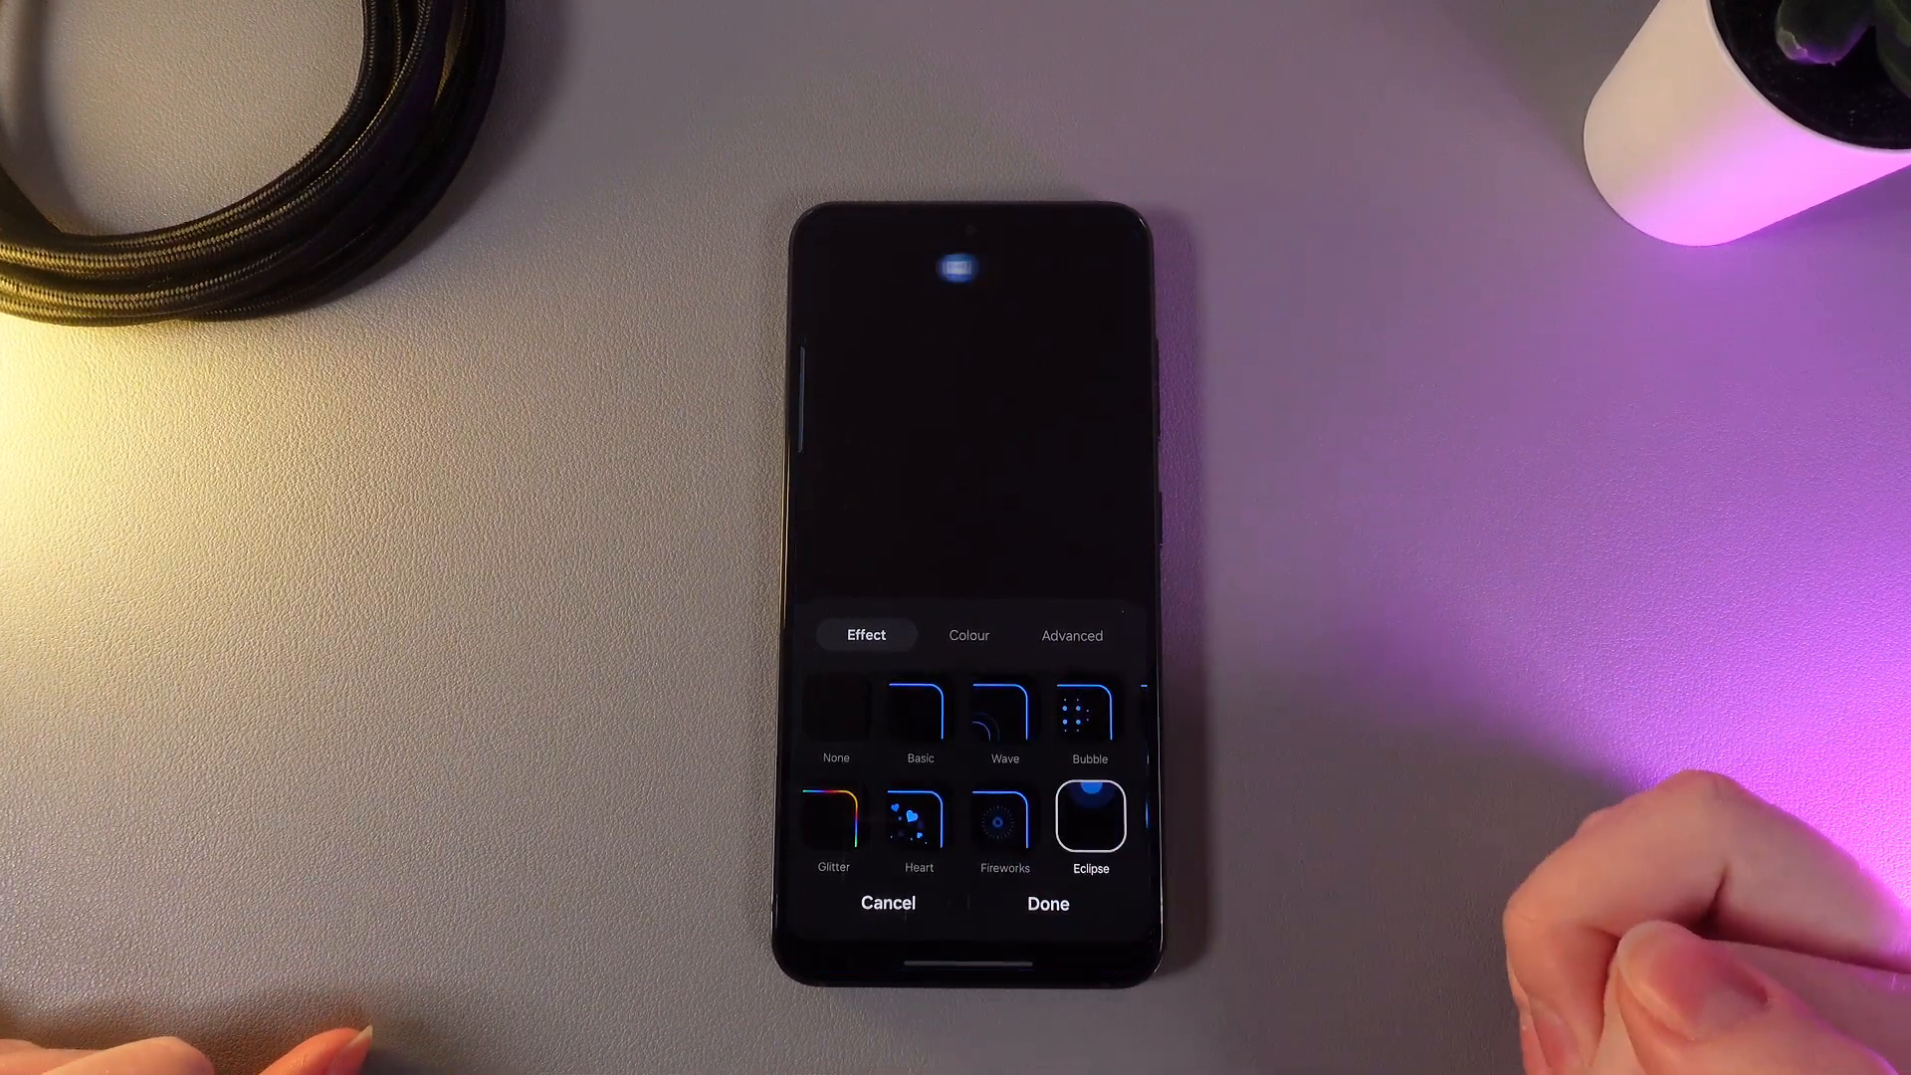
pyautogui.click(967, 635)
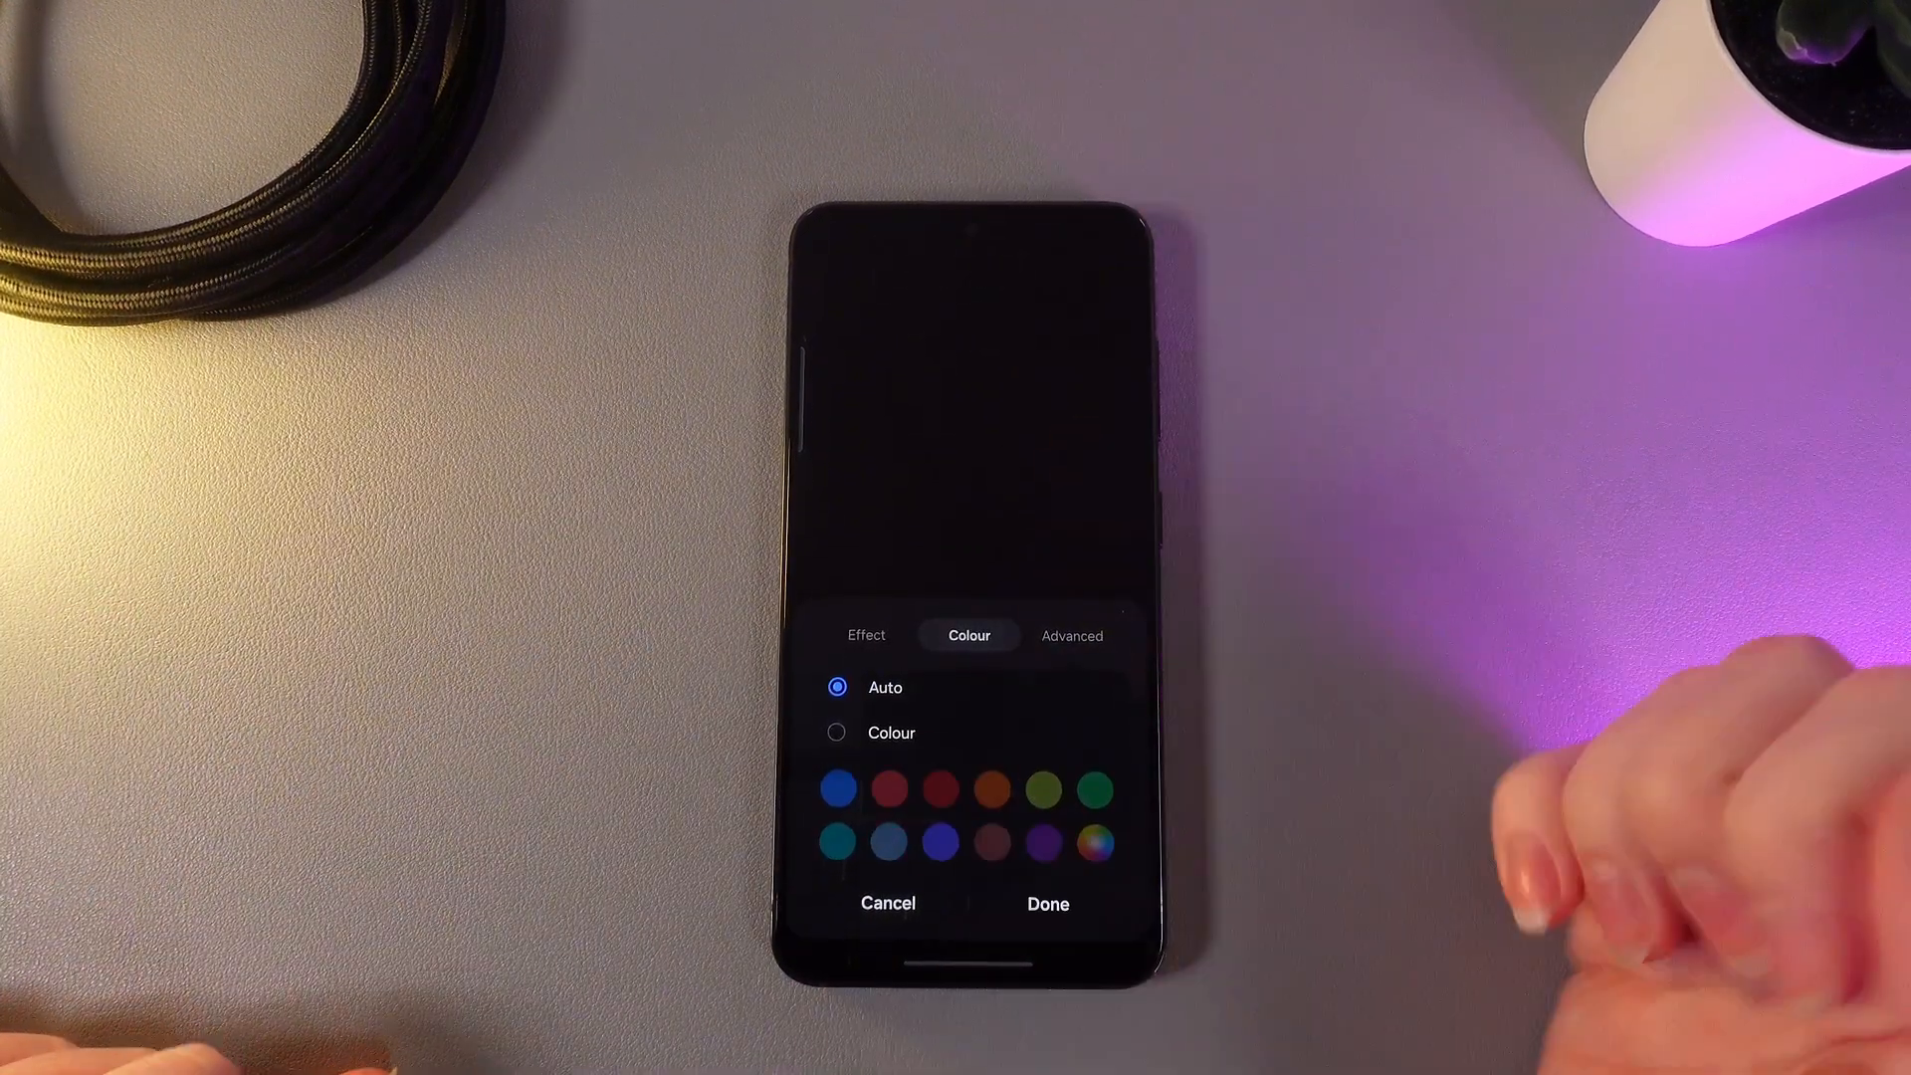
# Switch edge lighting from automatic colour to a custom purple swatch.
pyautogui.click(839, 789)
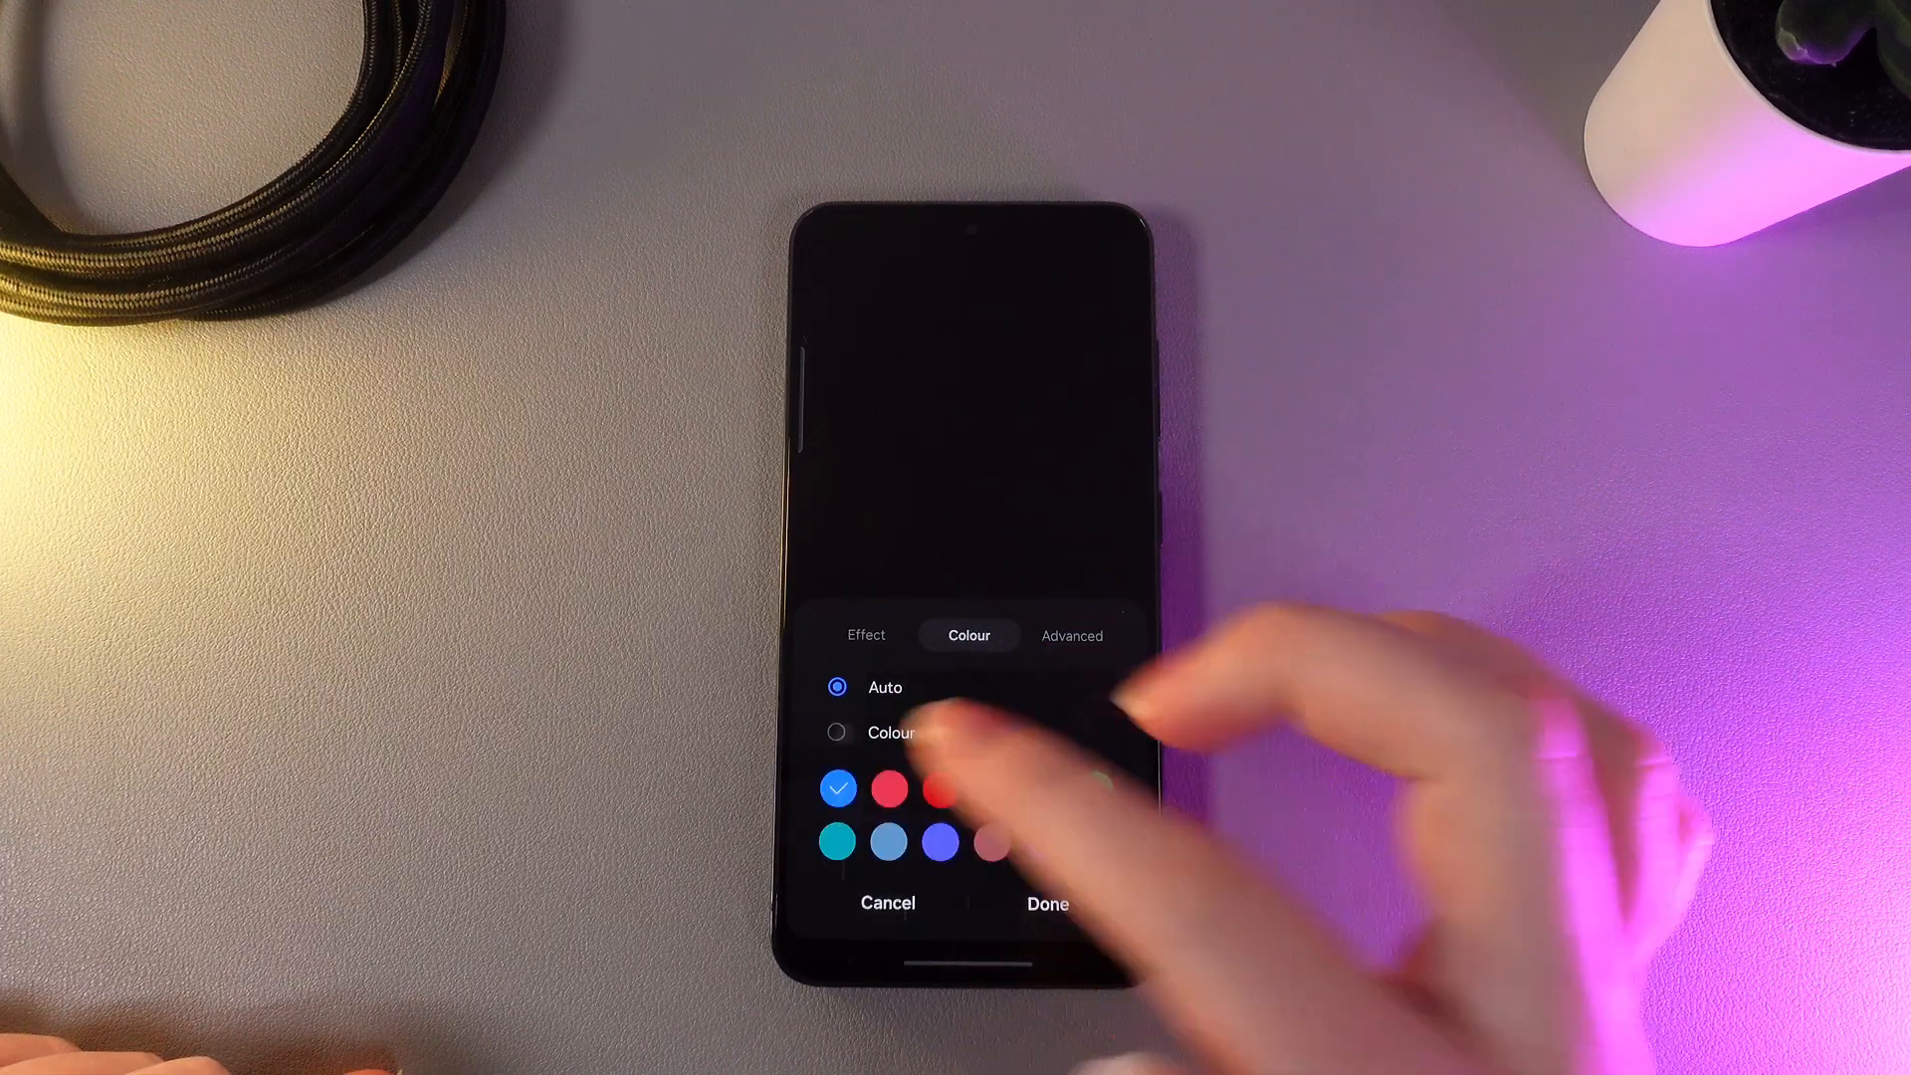
pyautogui.click(839, 732)
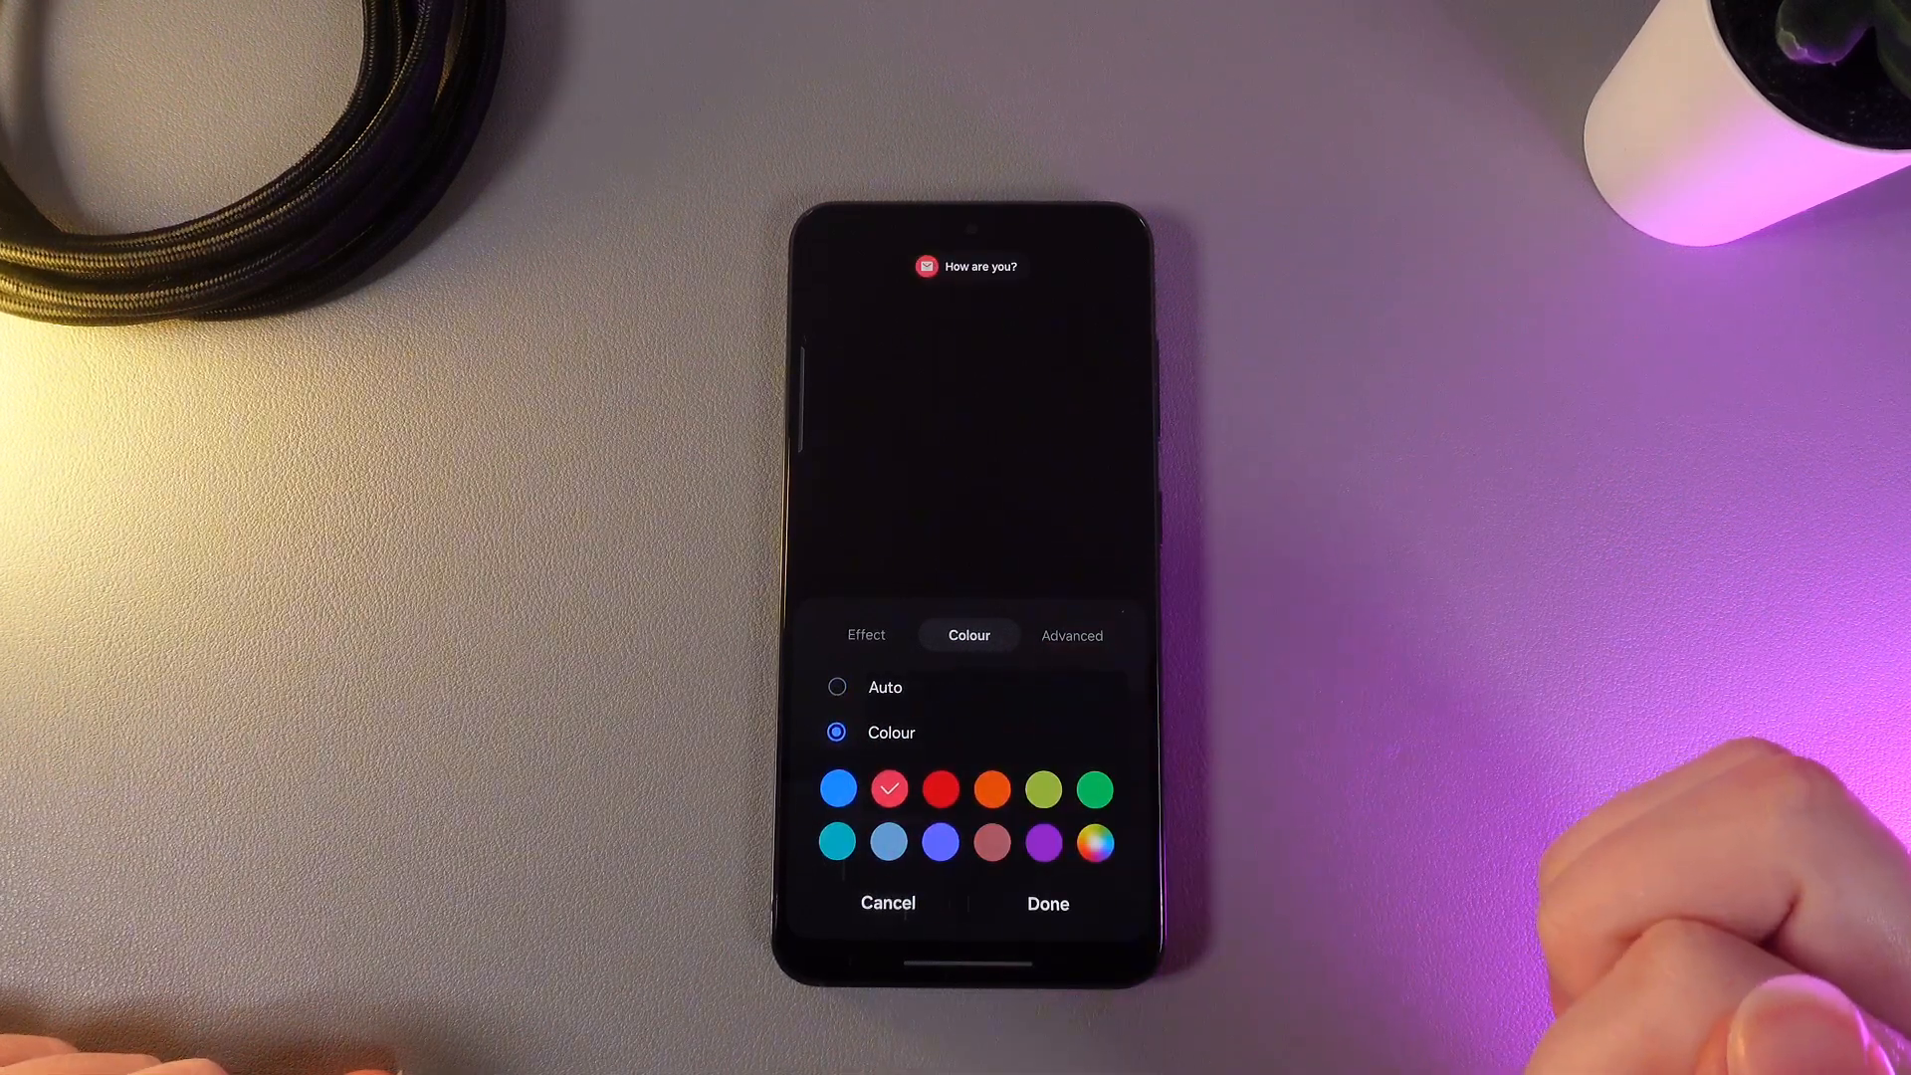
pyautogui.click(1041, 842)
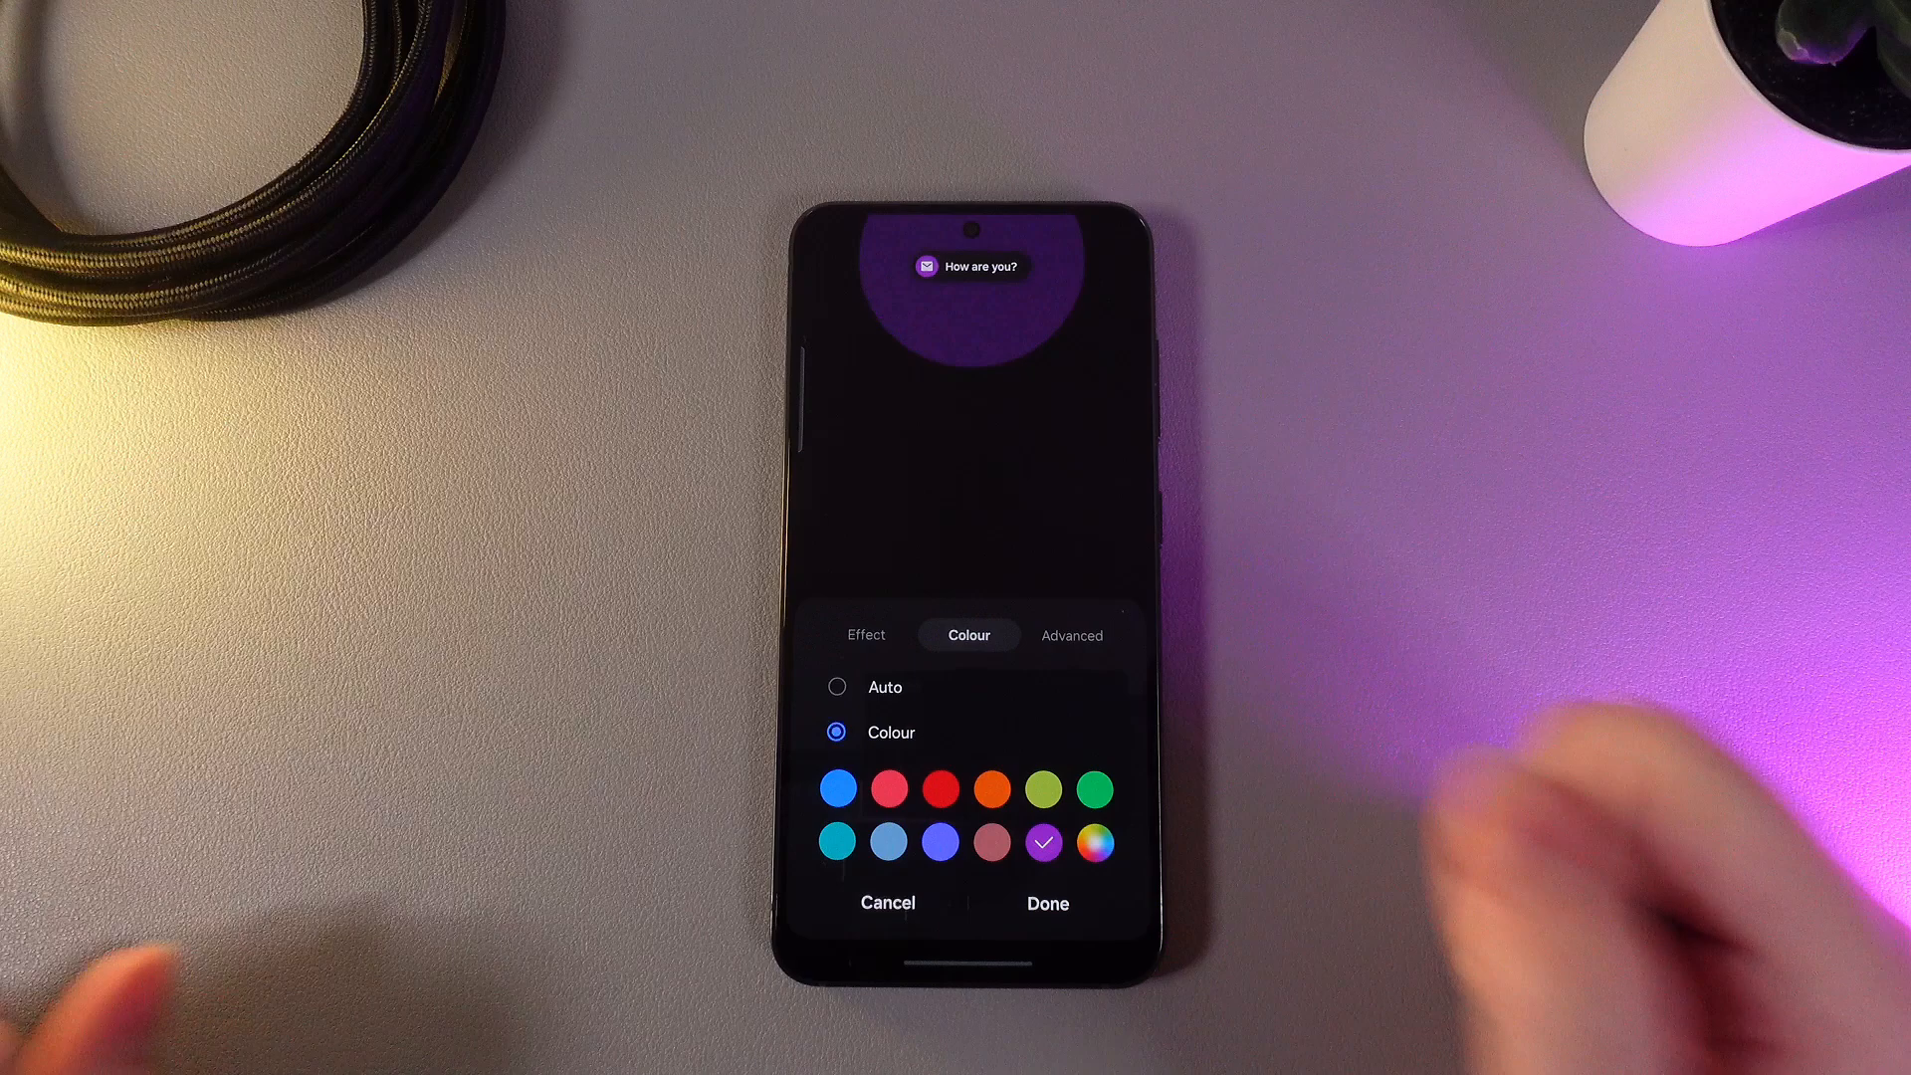
pyautogui.click(1071, 635)
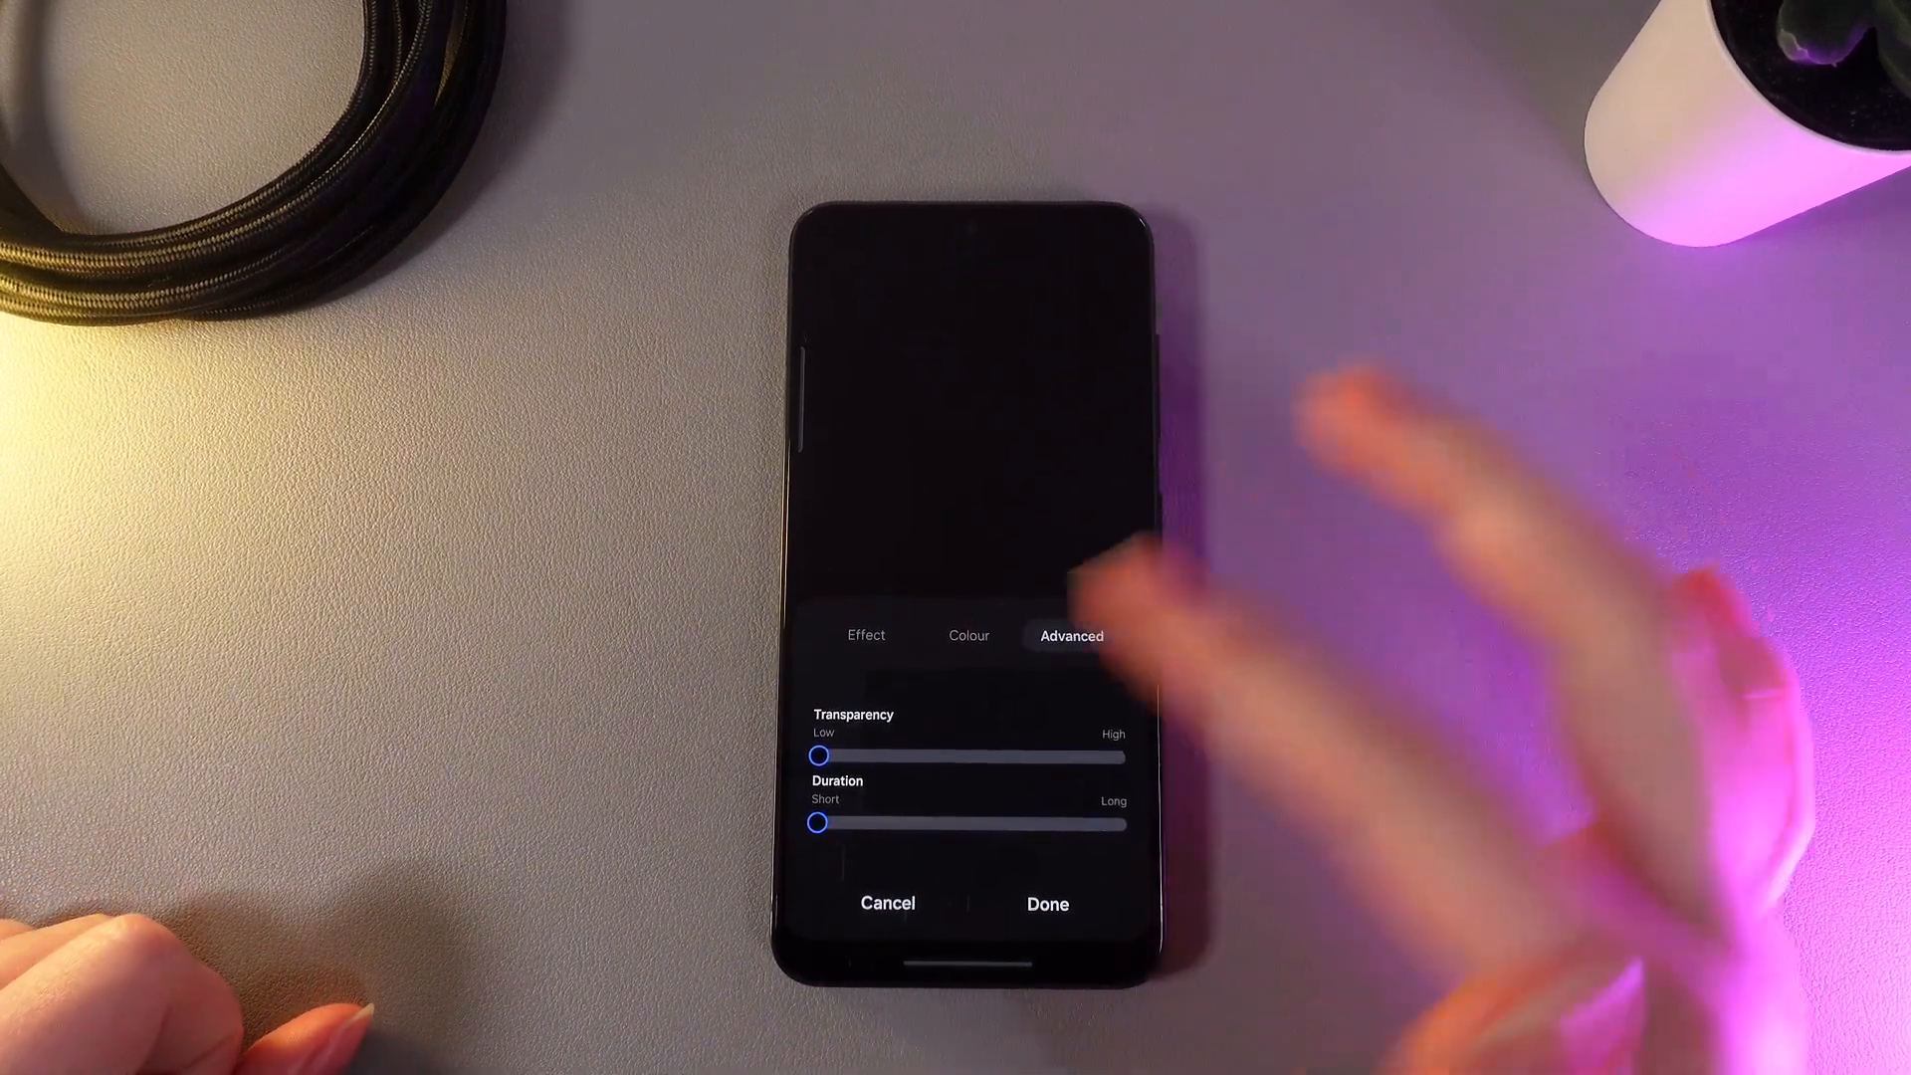
# Raise transparency and duration sliders to about half, save with Done, and return to Settings.
pyautogui.moveTo(819, 757); pyautogui.dragTo(890, 756)
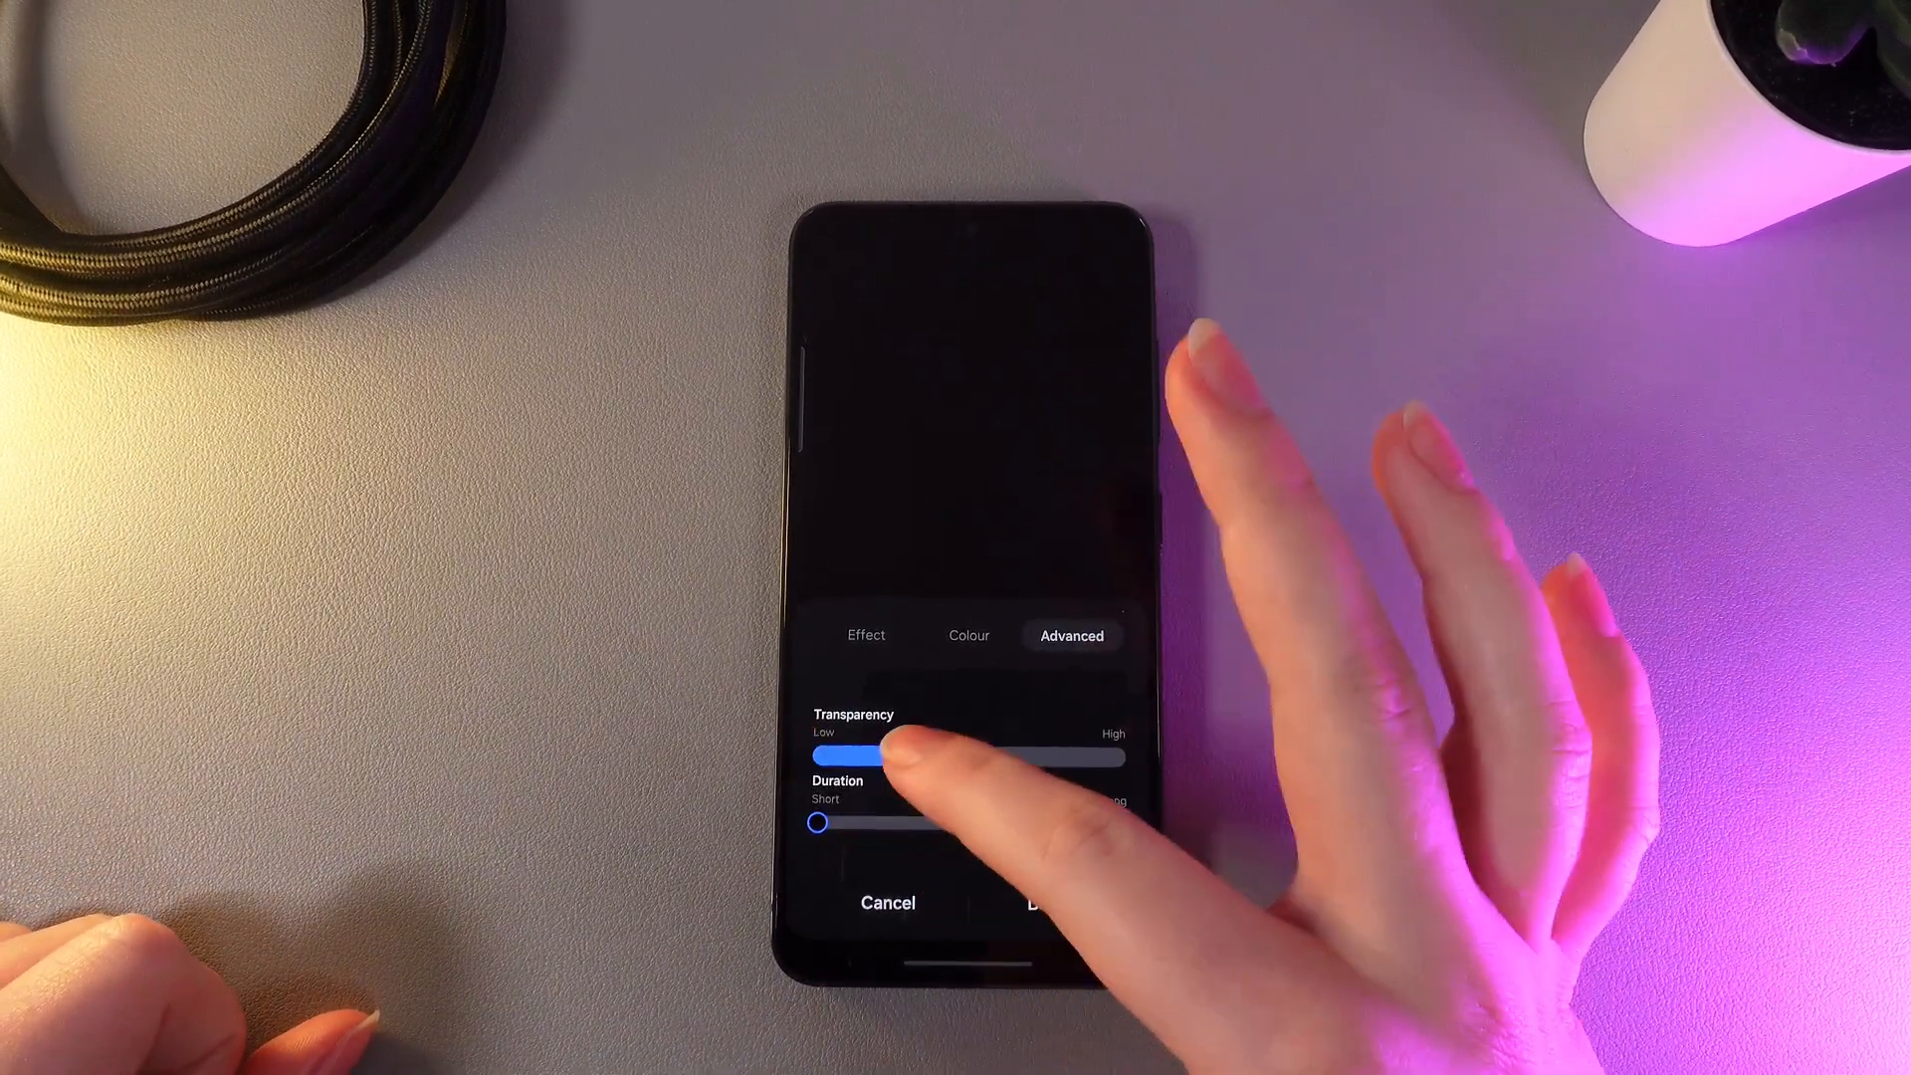
pyautogui.moveTo(855, 757); pyautogui.dragTo(963, 757)
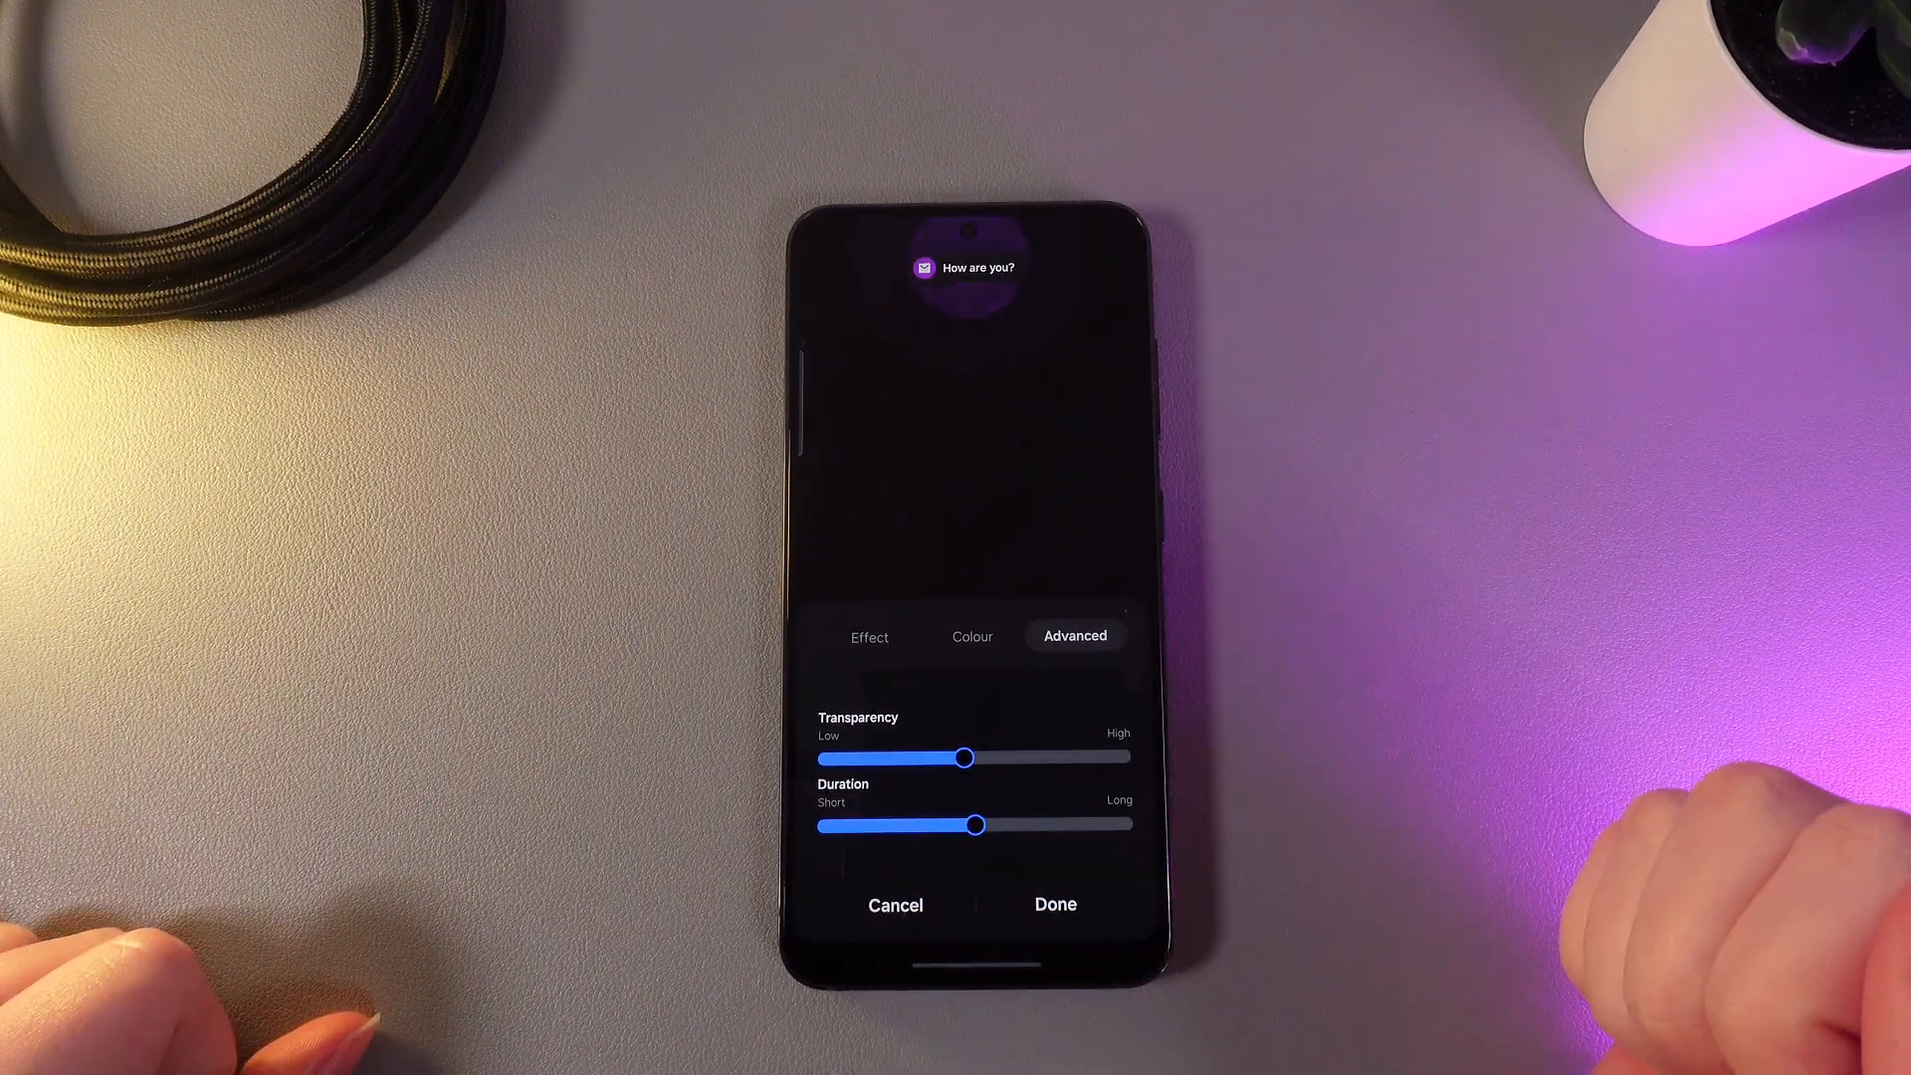
pyautogui.click(1055, 904)
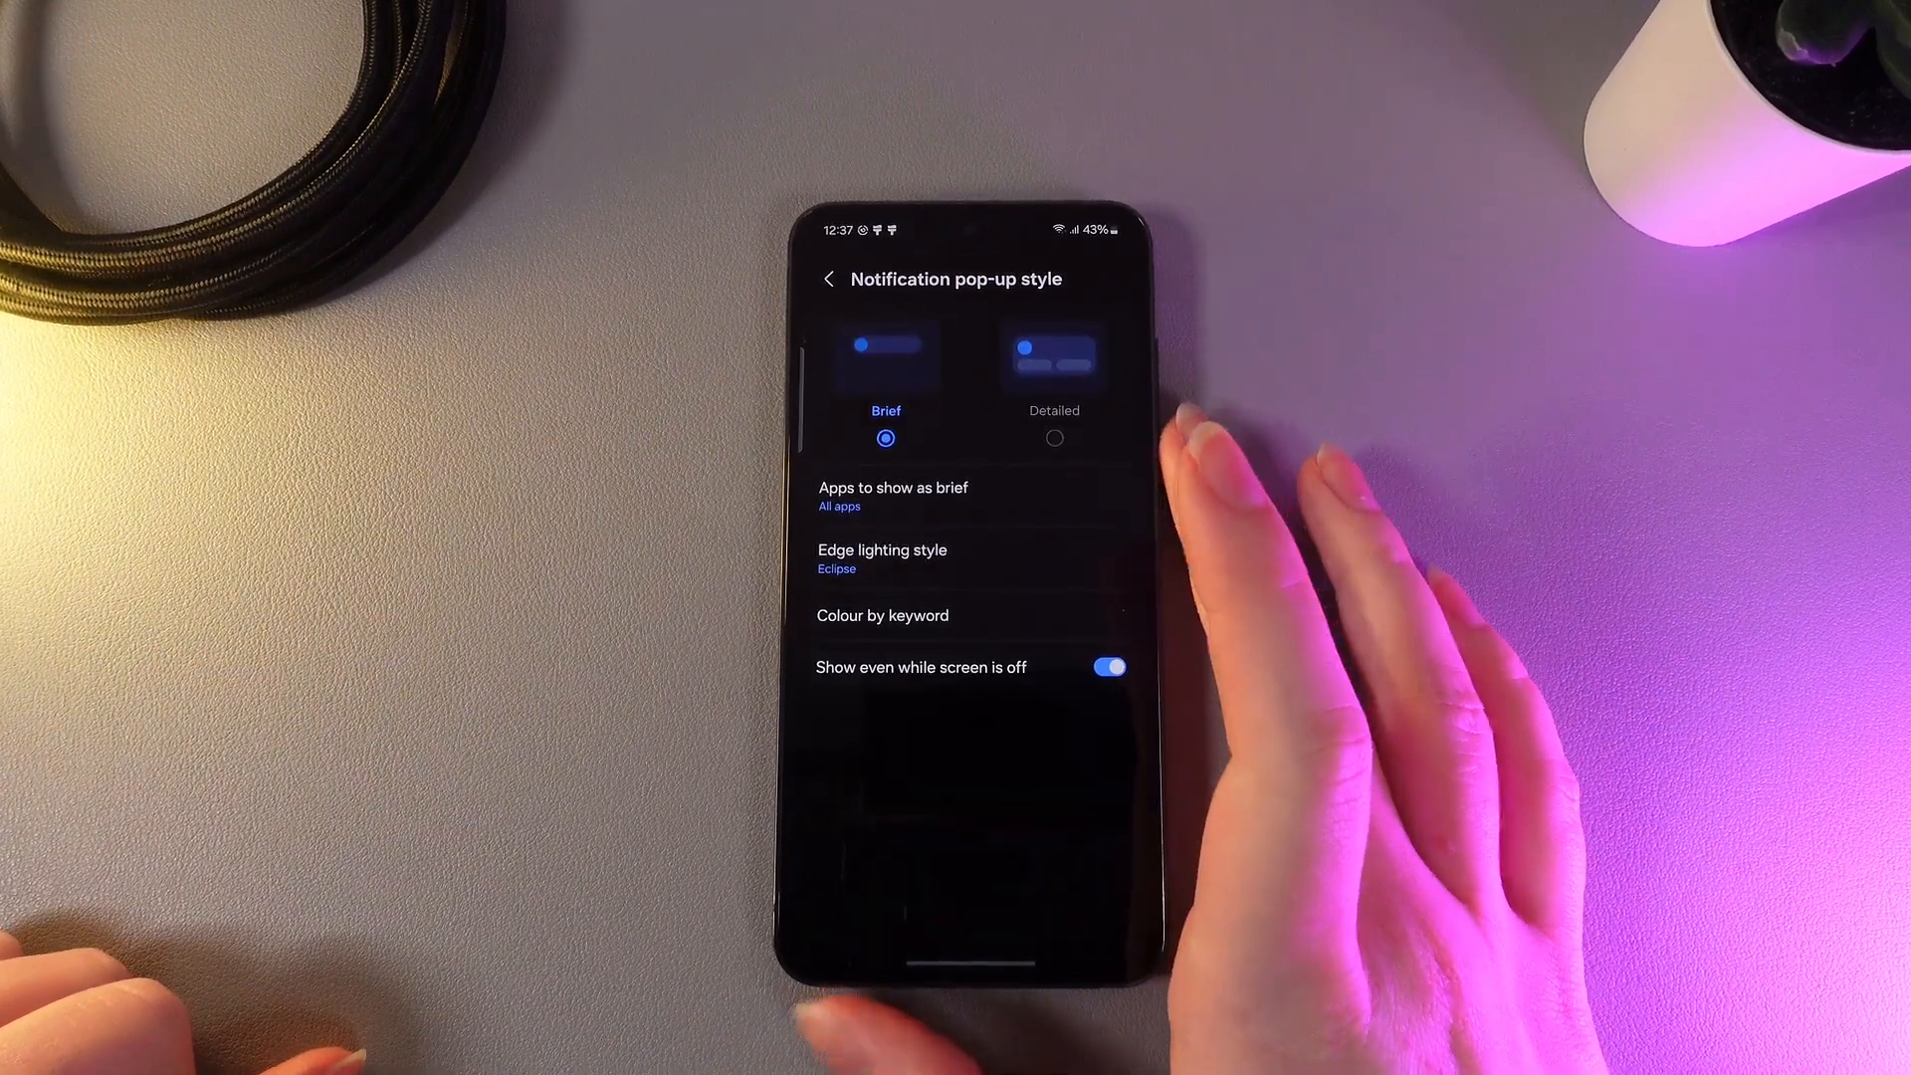
pyautogui.click(830, 279)
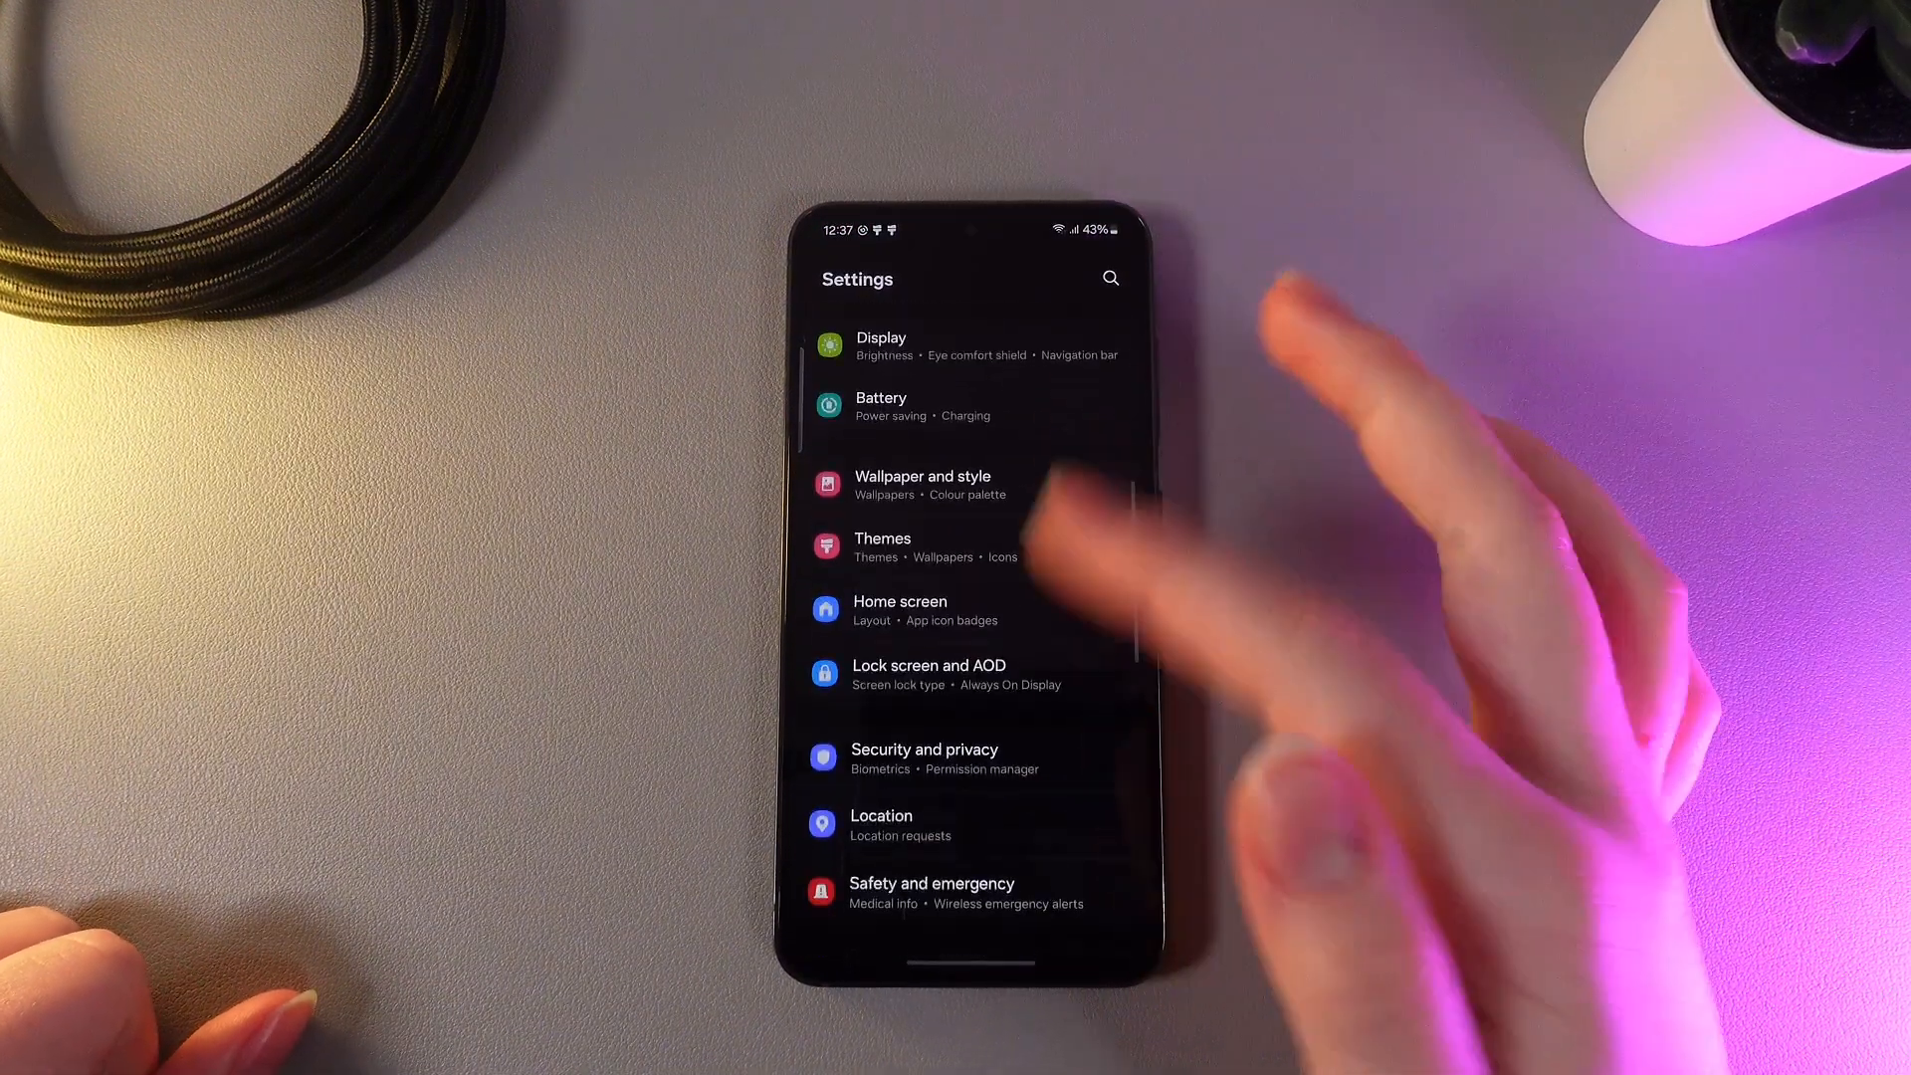
# Navigate to Accessibility > Advanced settings > Flash notification.
pyautogui.scroll(-3)
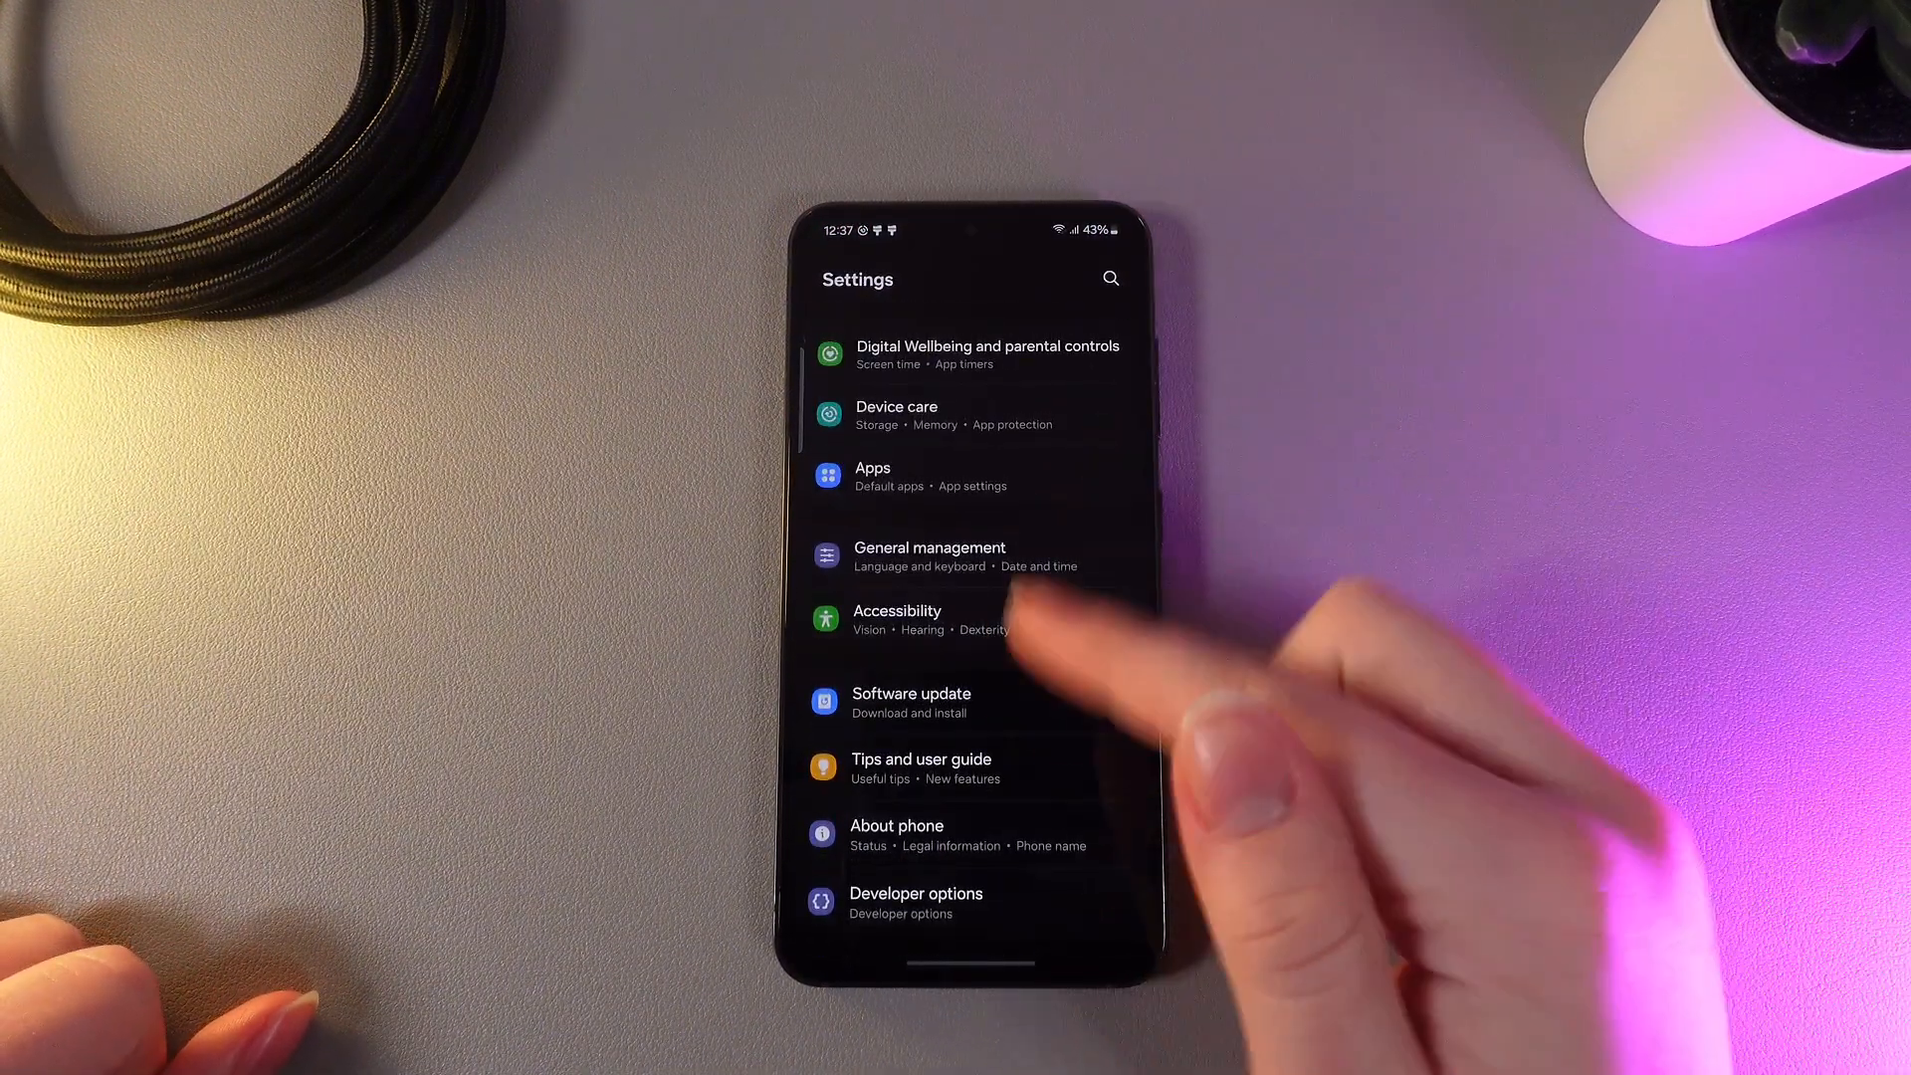
pyautogui.click(898, 619)
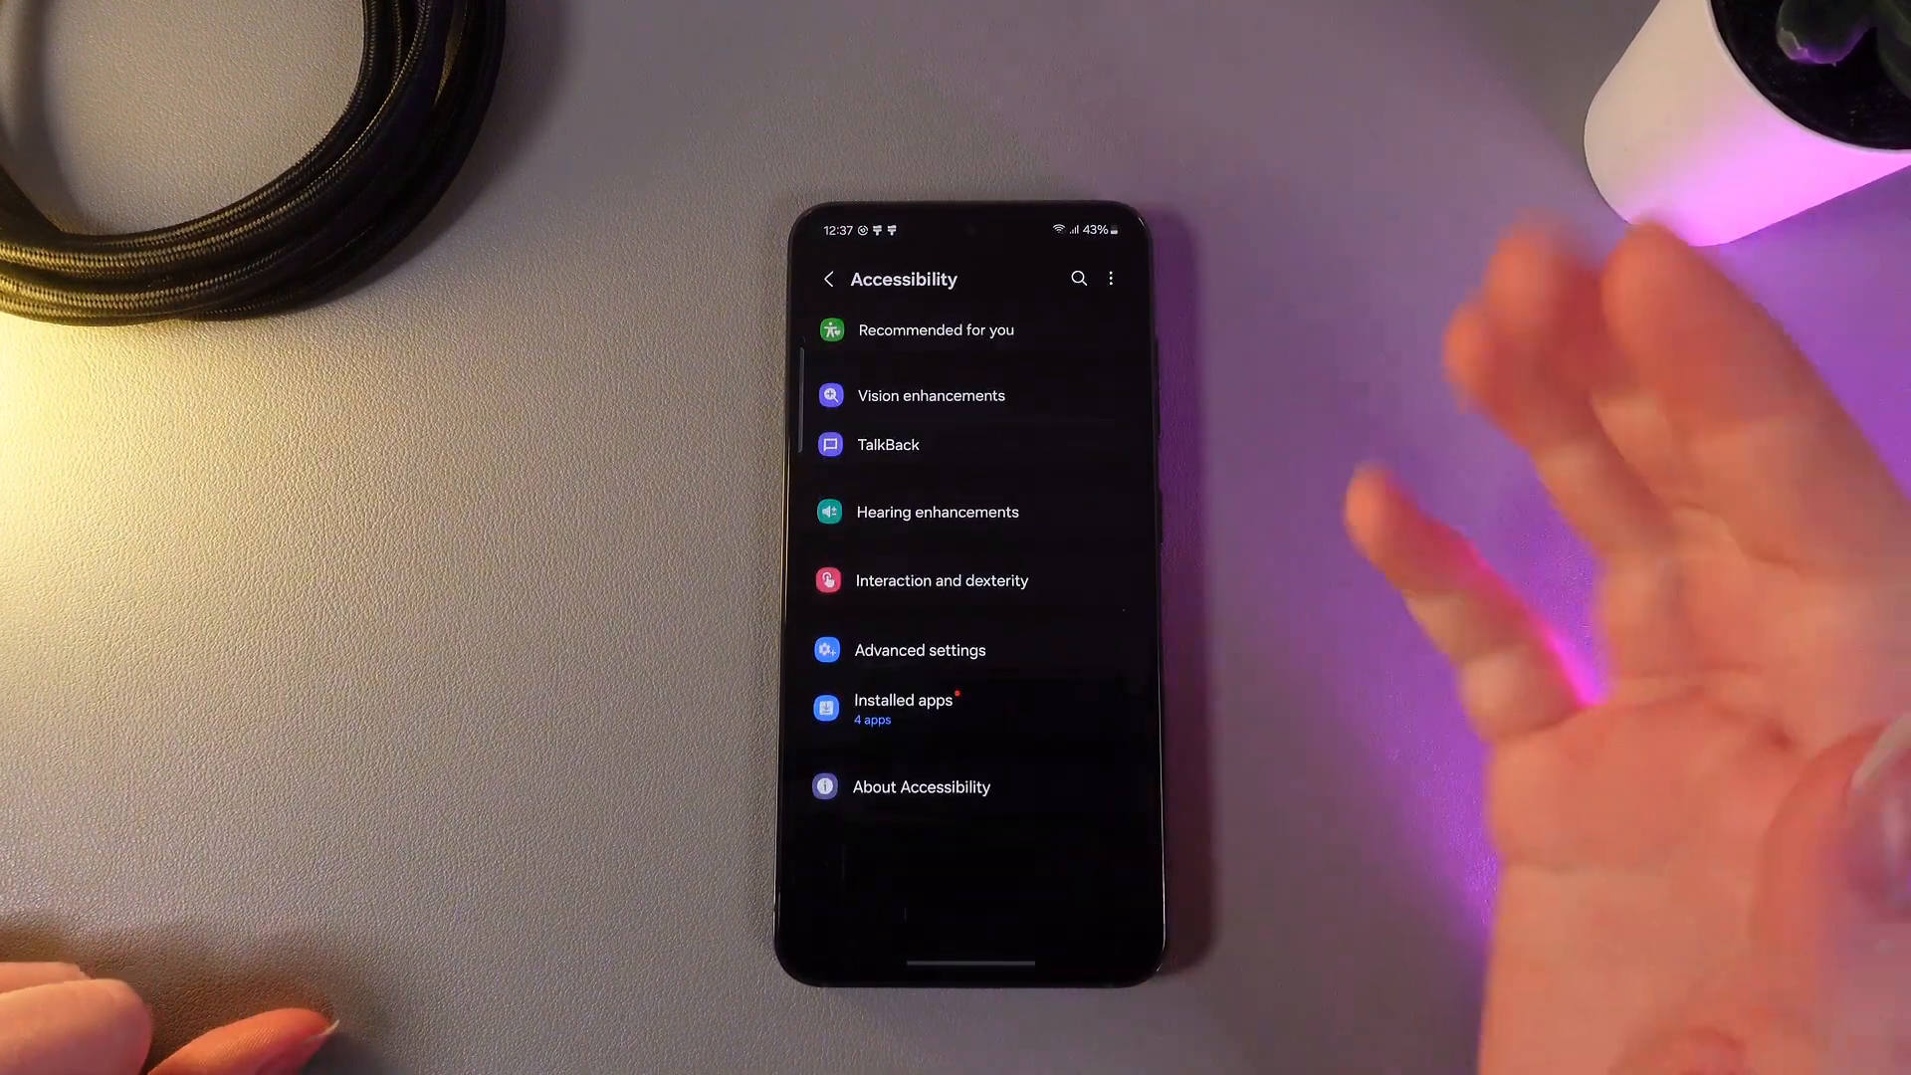
pyautogui.click(917, 649)
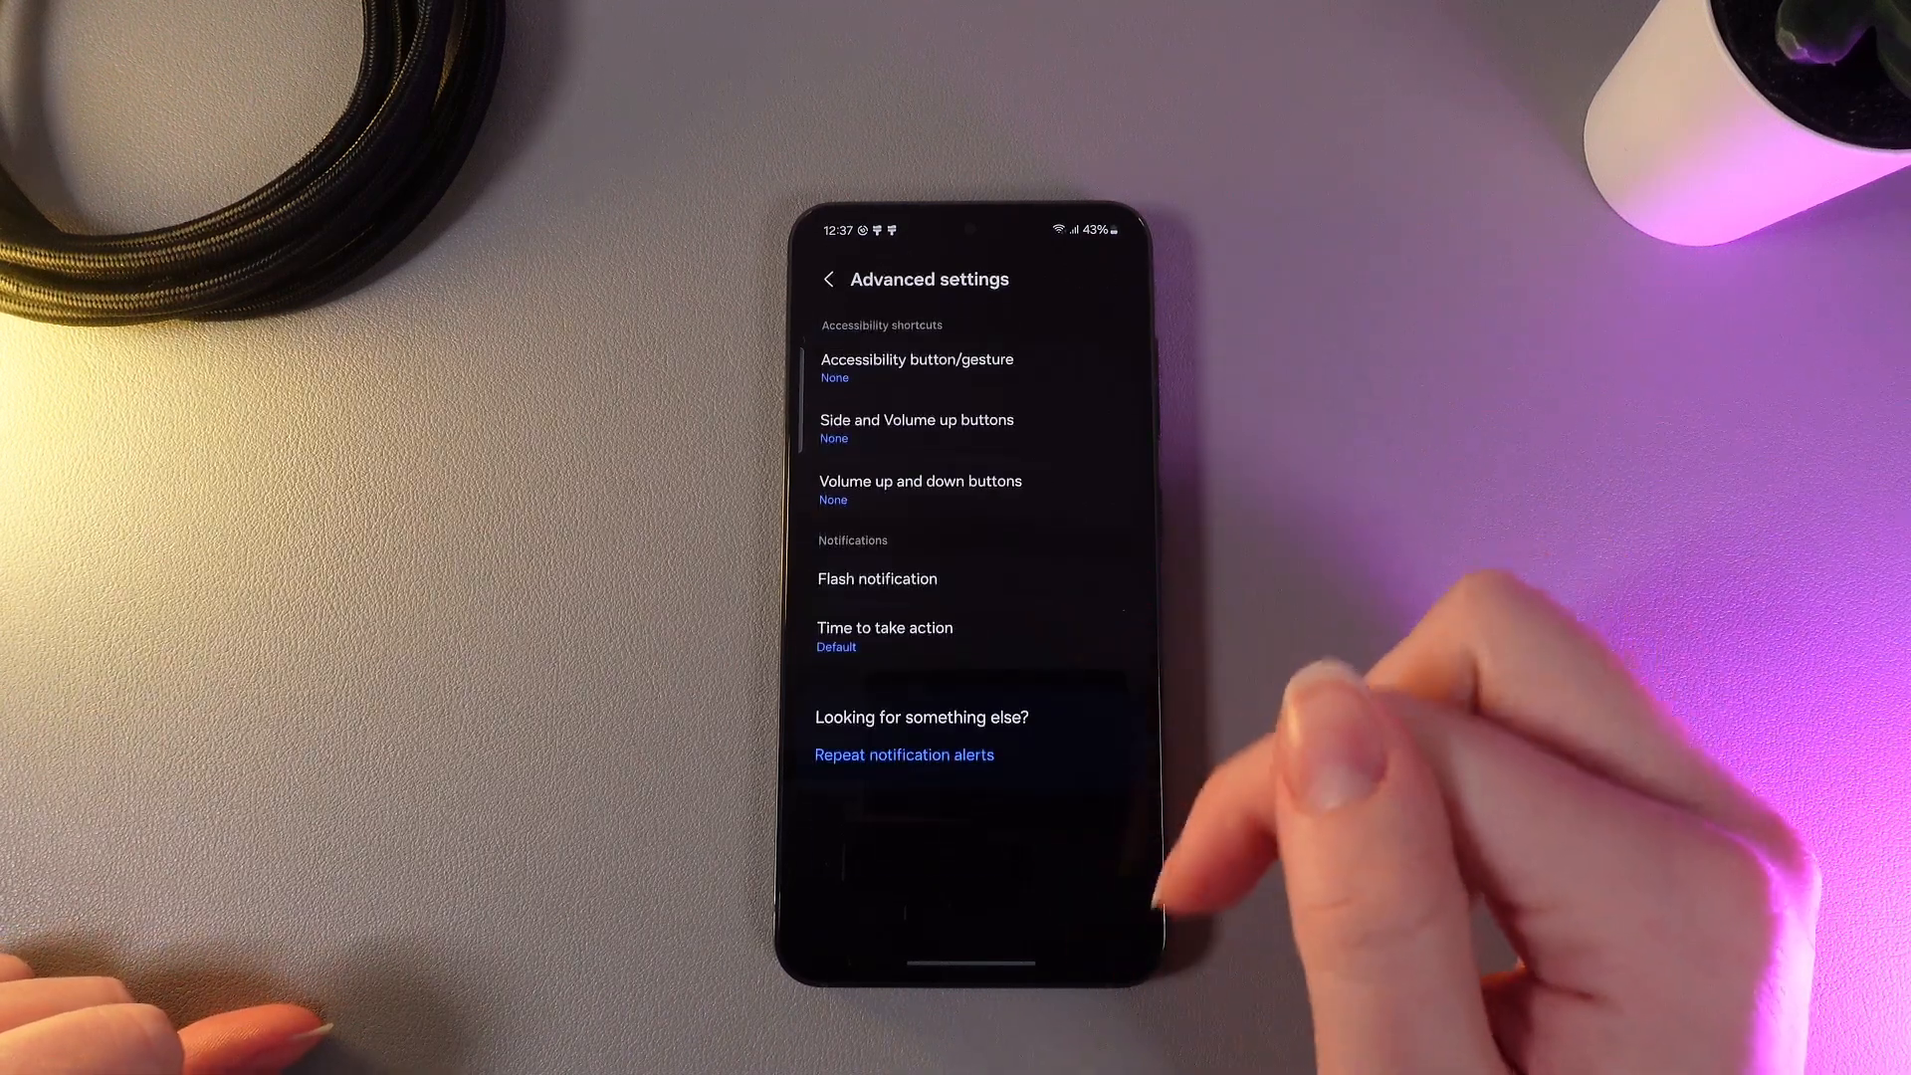
pyautogui.click(878, 580)
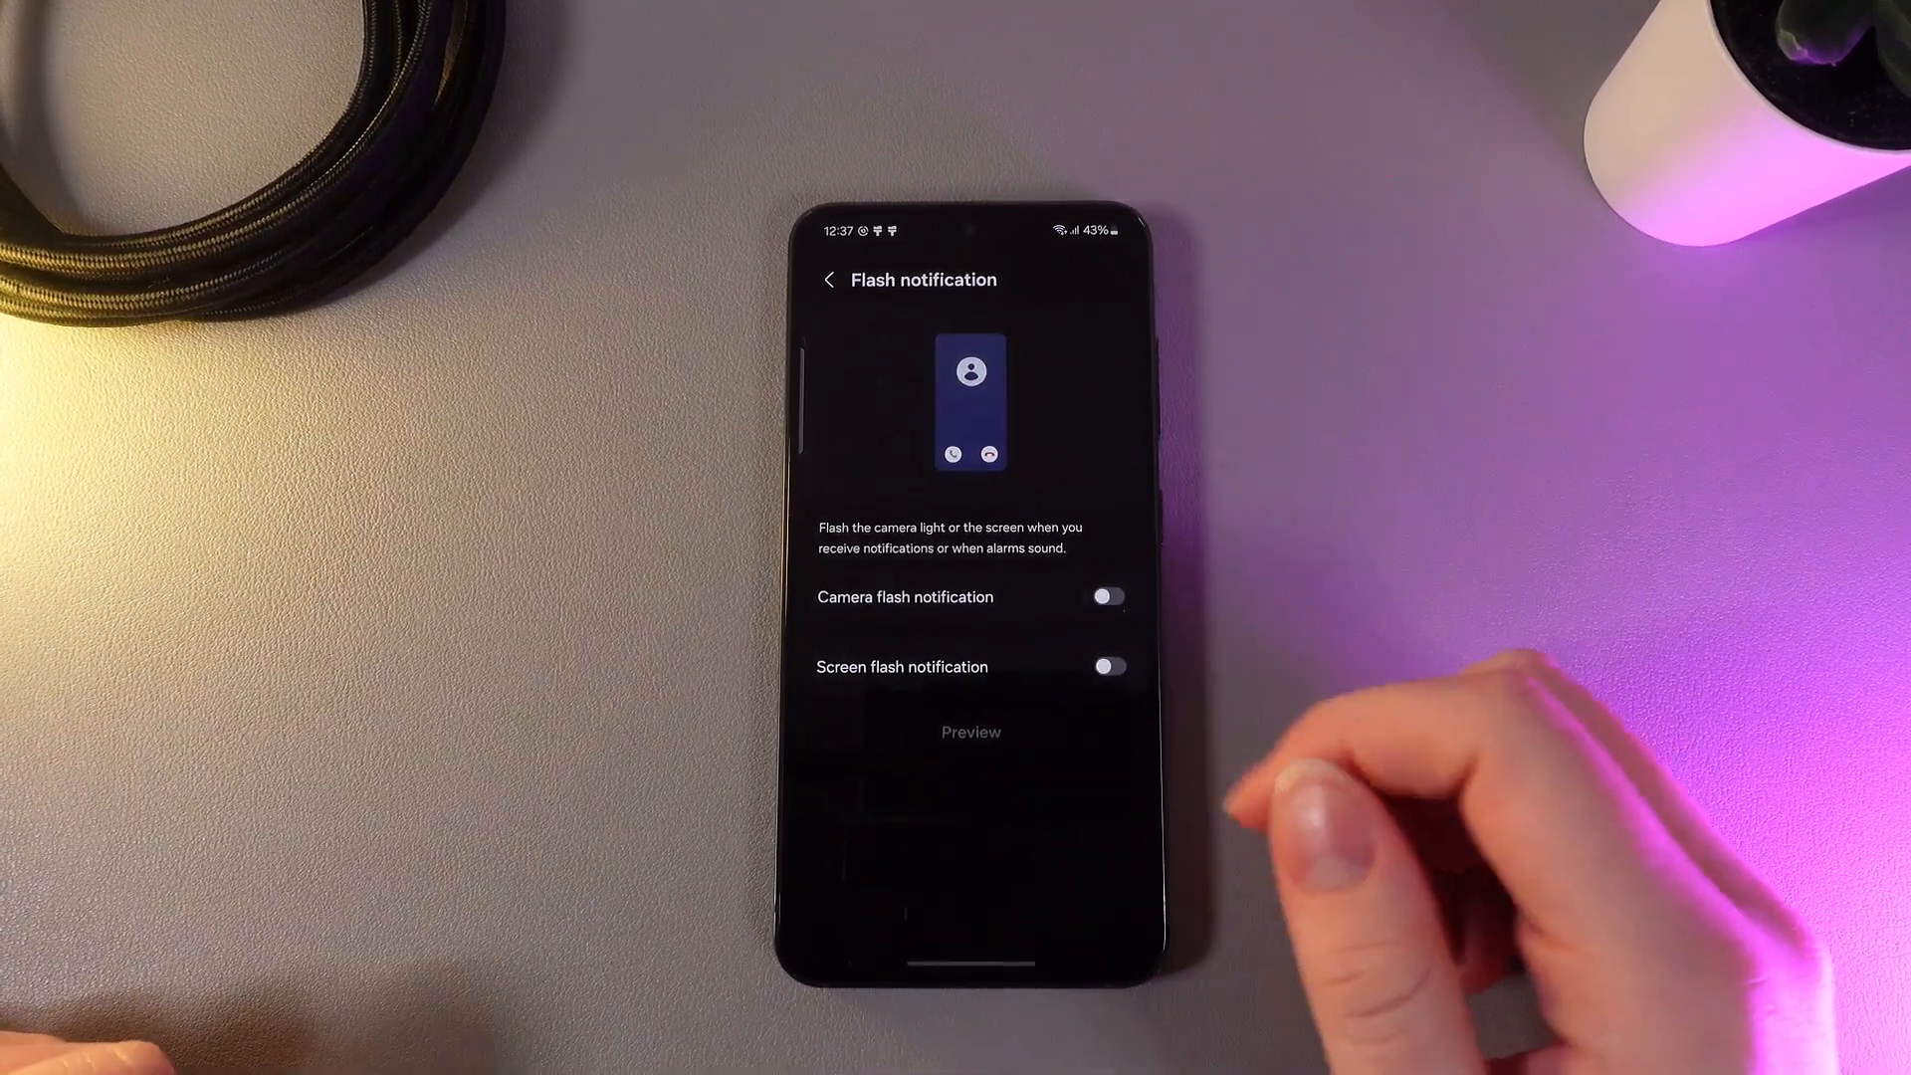
# Switch on Camera flash notification and check its all-apps list.
pyautogui.click(1105, 595)
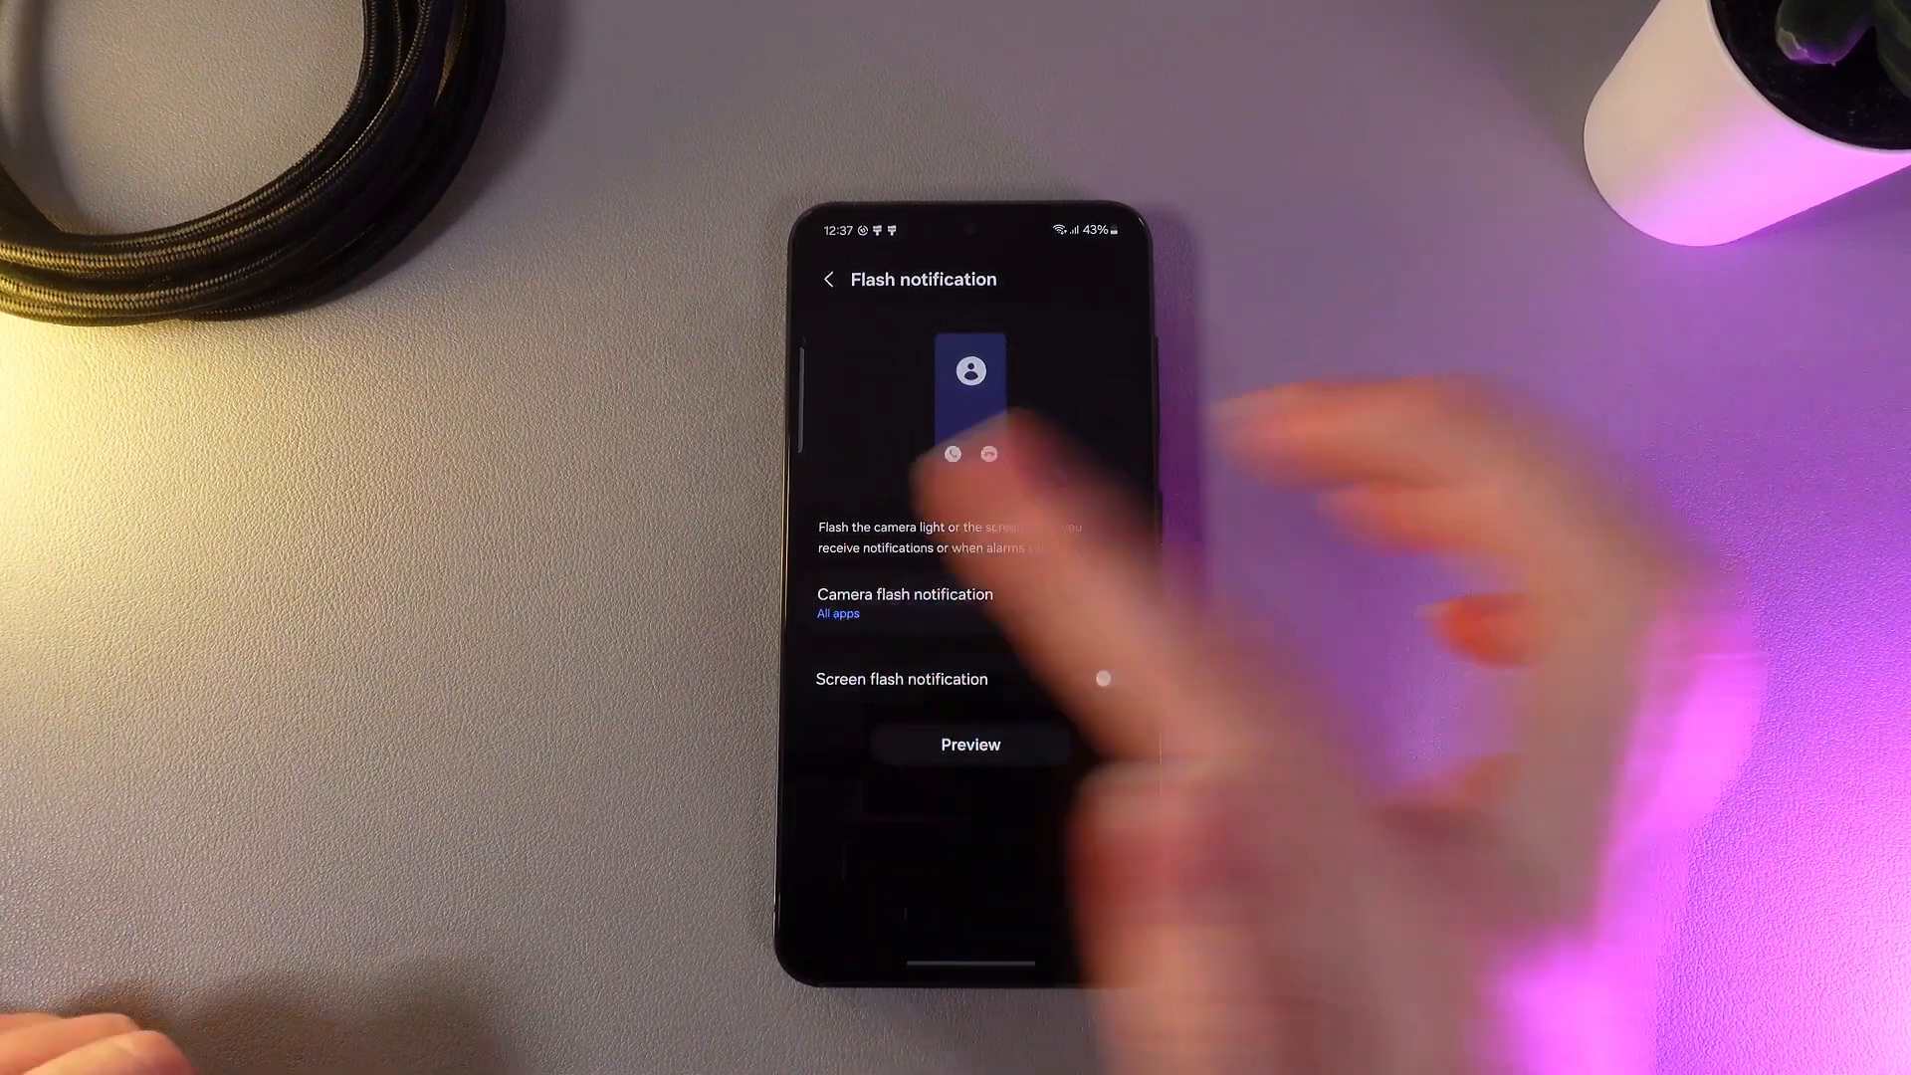
pyautogui.click(904, 603)
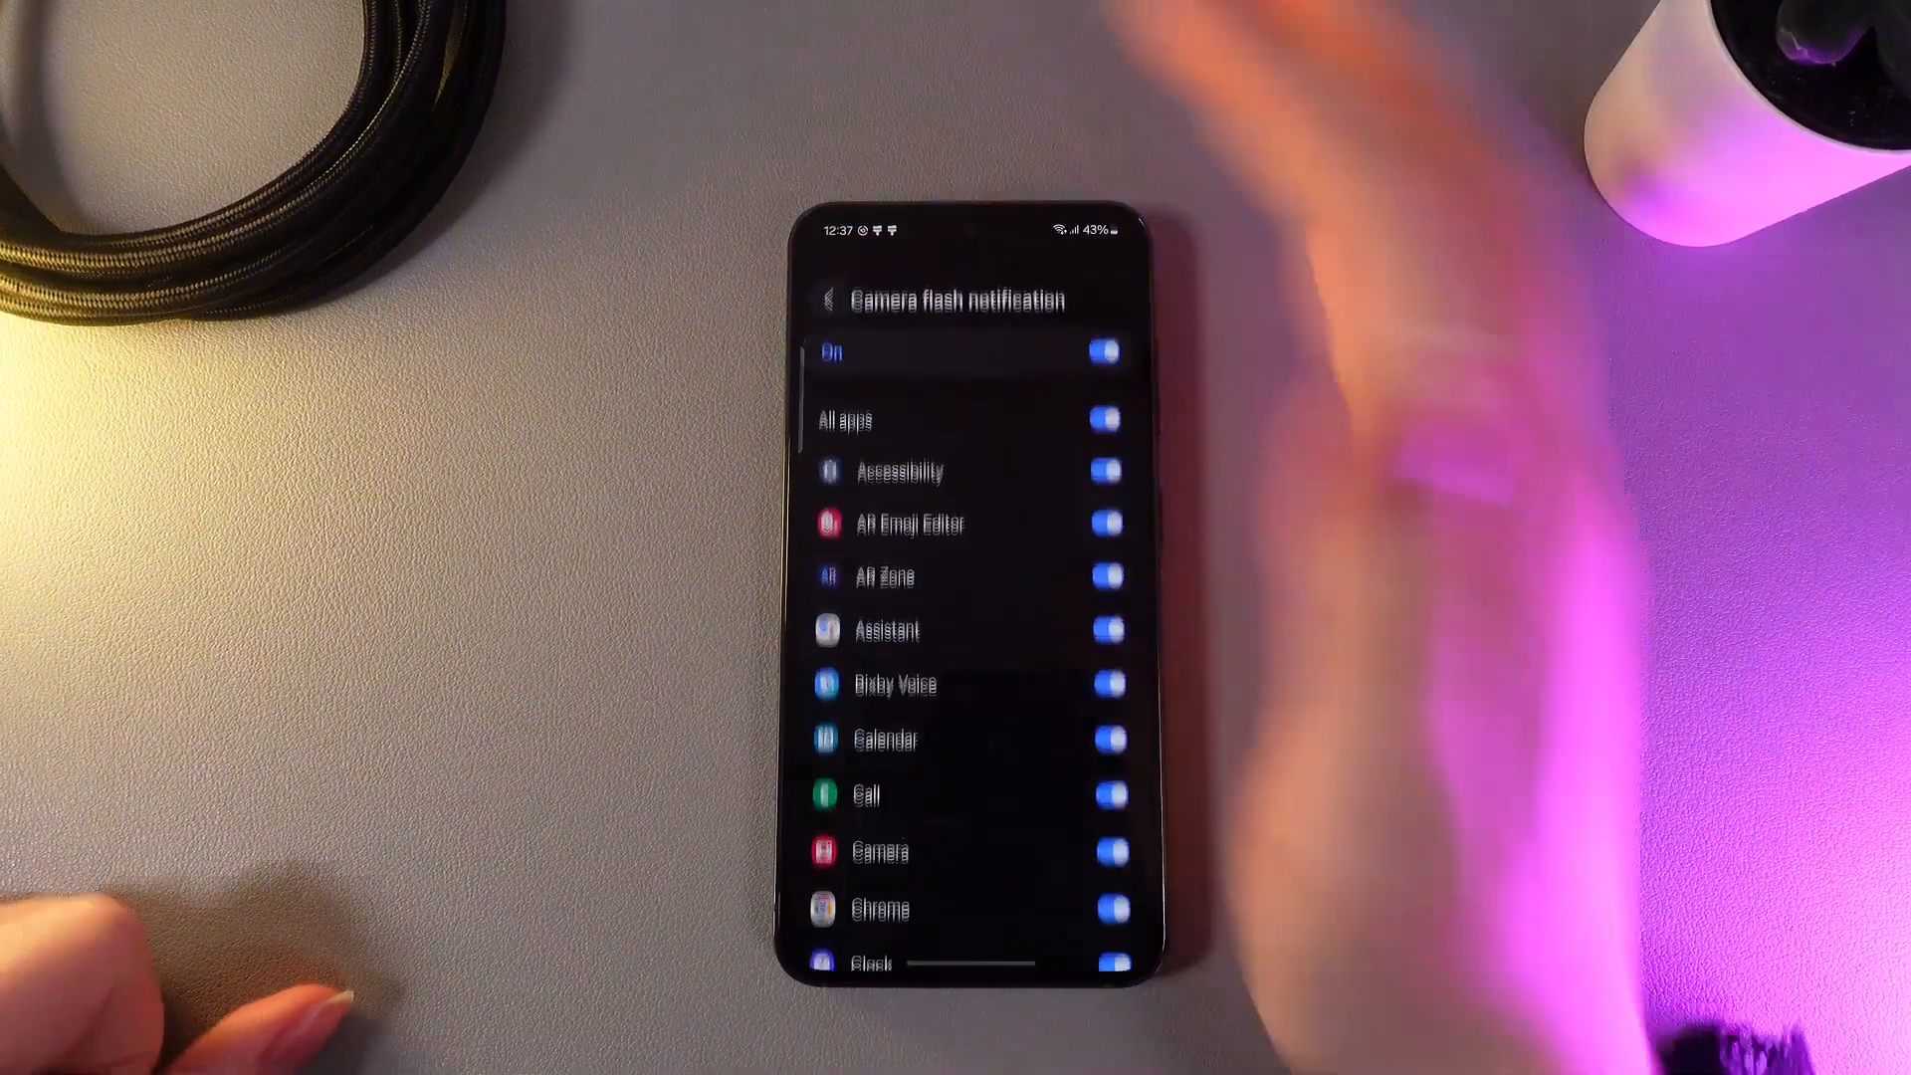
pyautogui.click(828, 299)
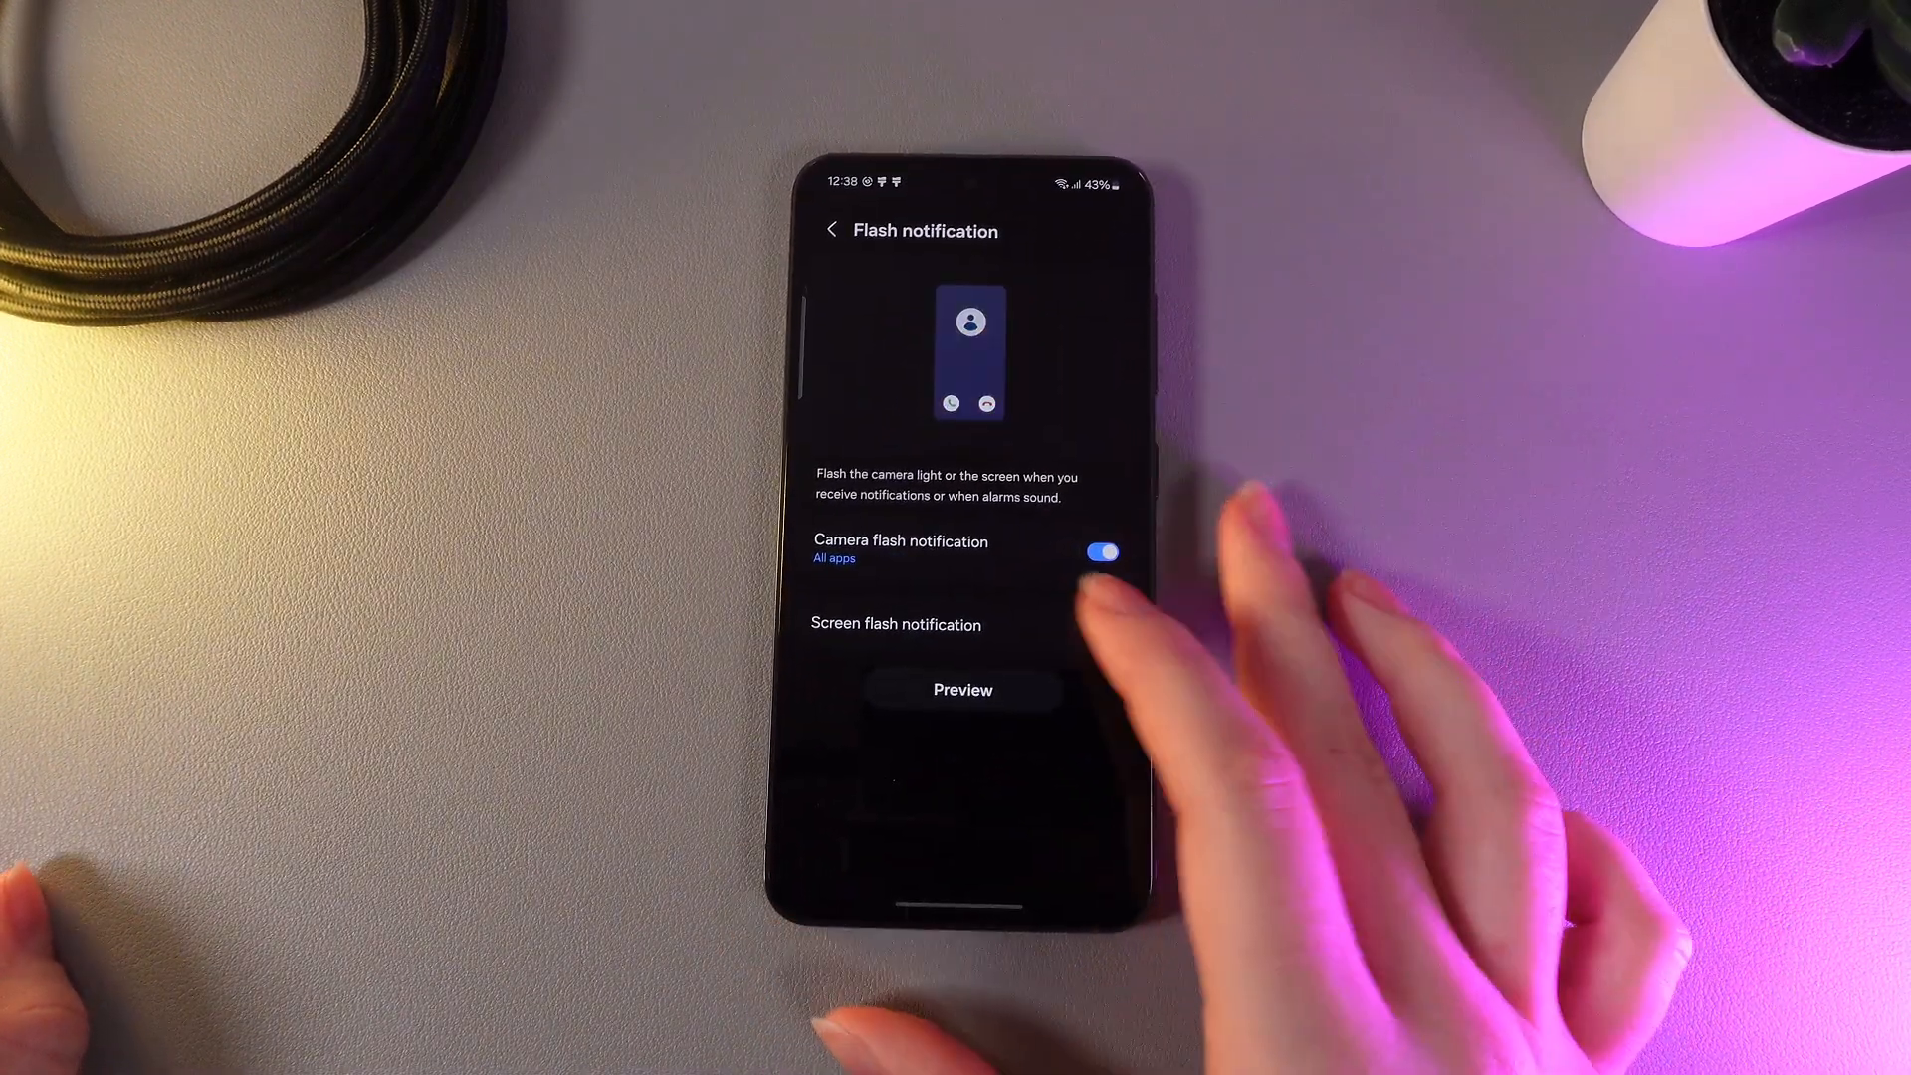
# Turn Camera flash off, turn Screen flash notification on, and set its colour to pink.
pyautogui.click(1101, 551)
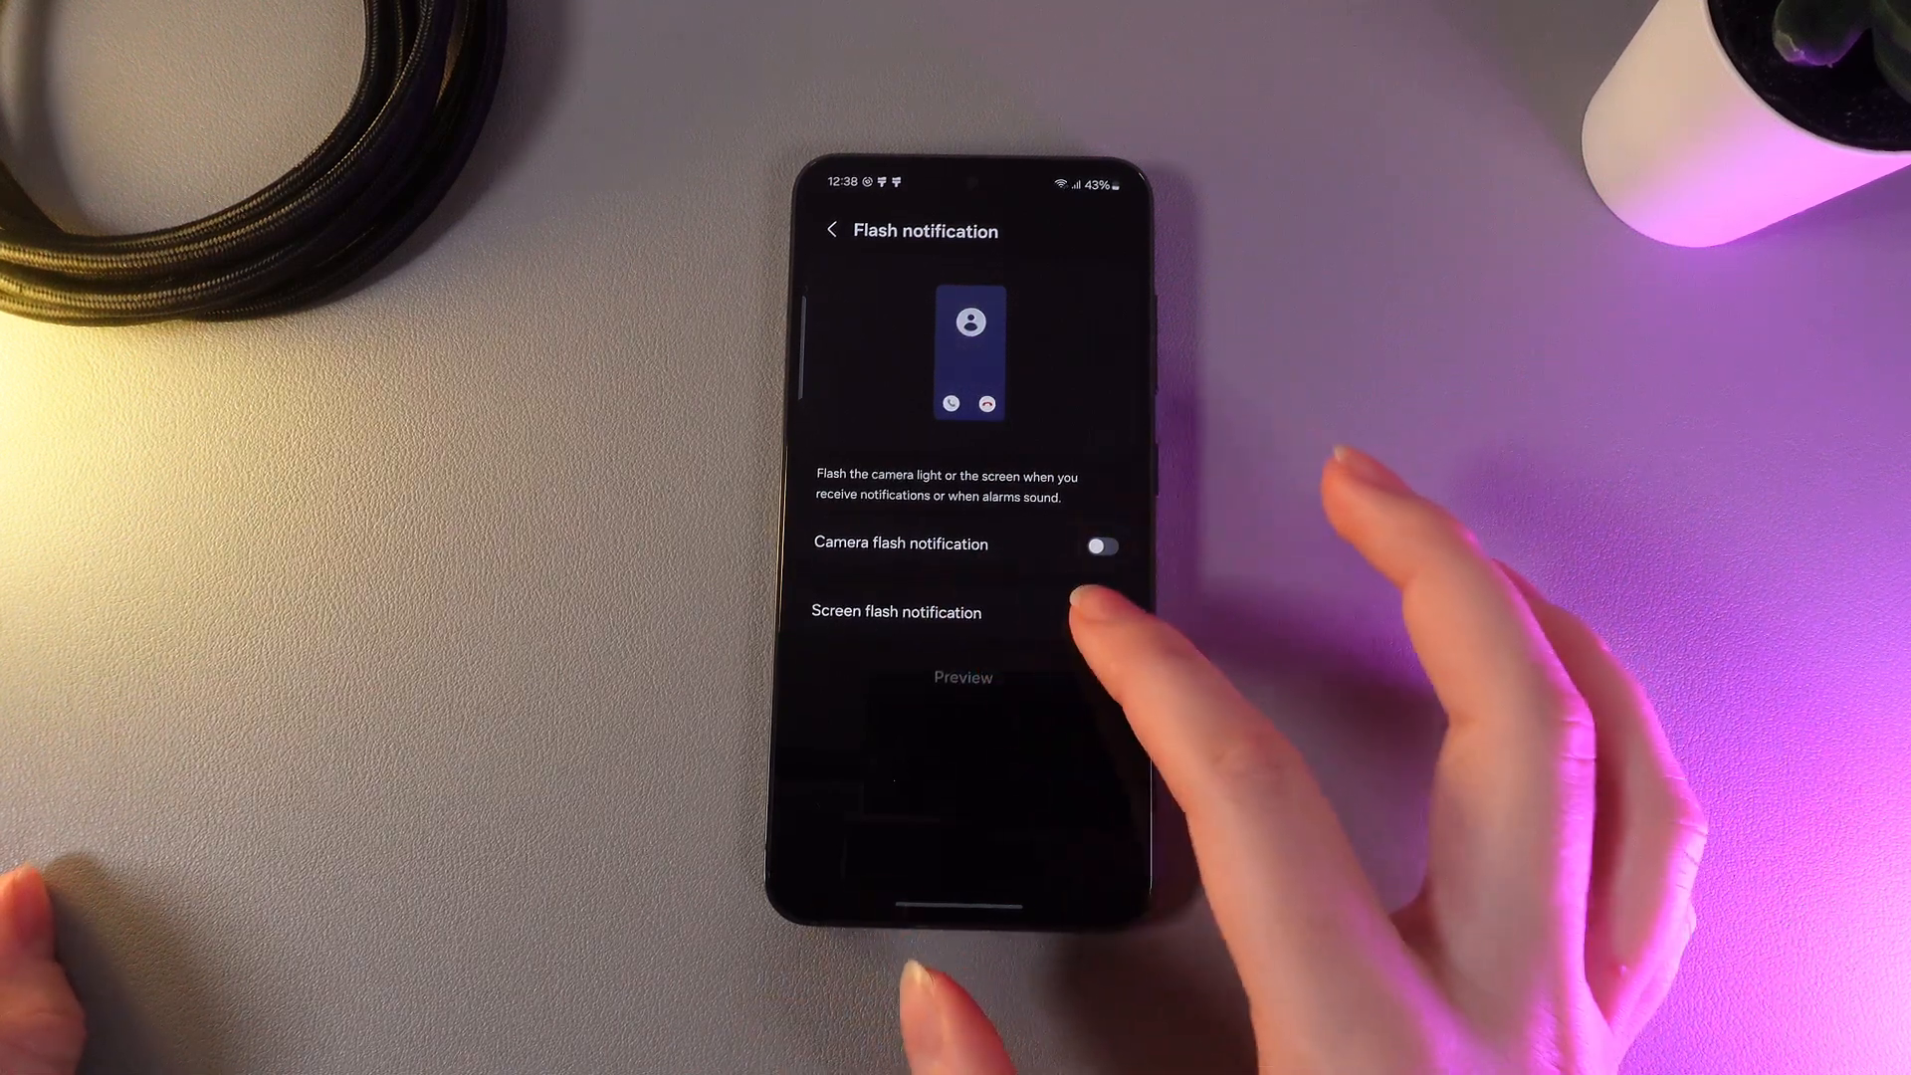
pyautogui.click(1099, 615)
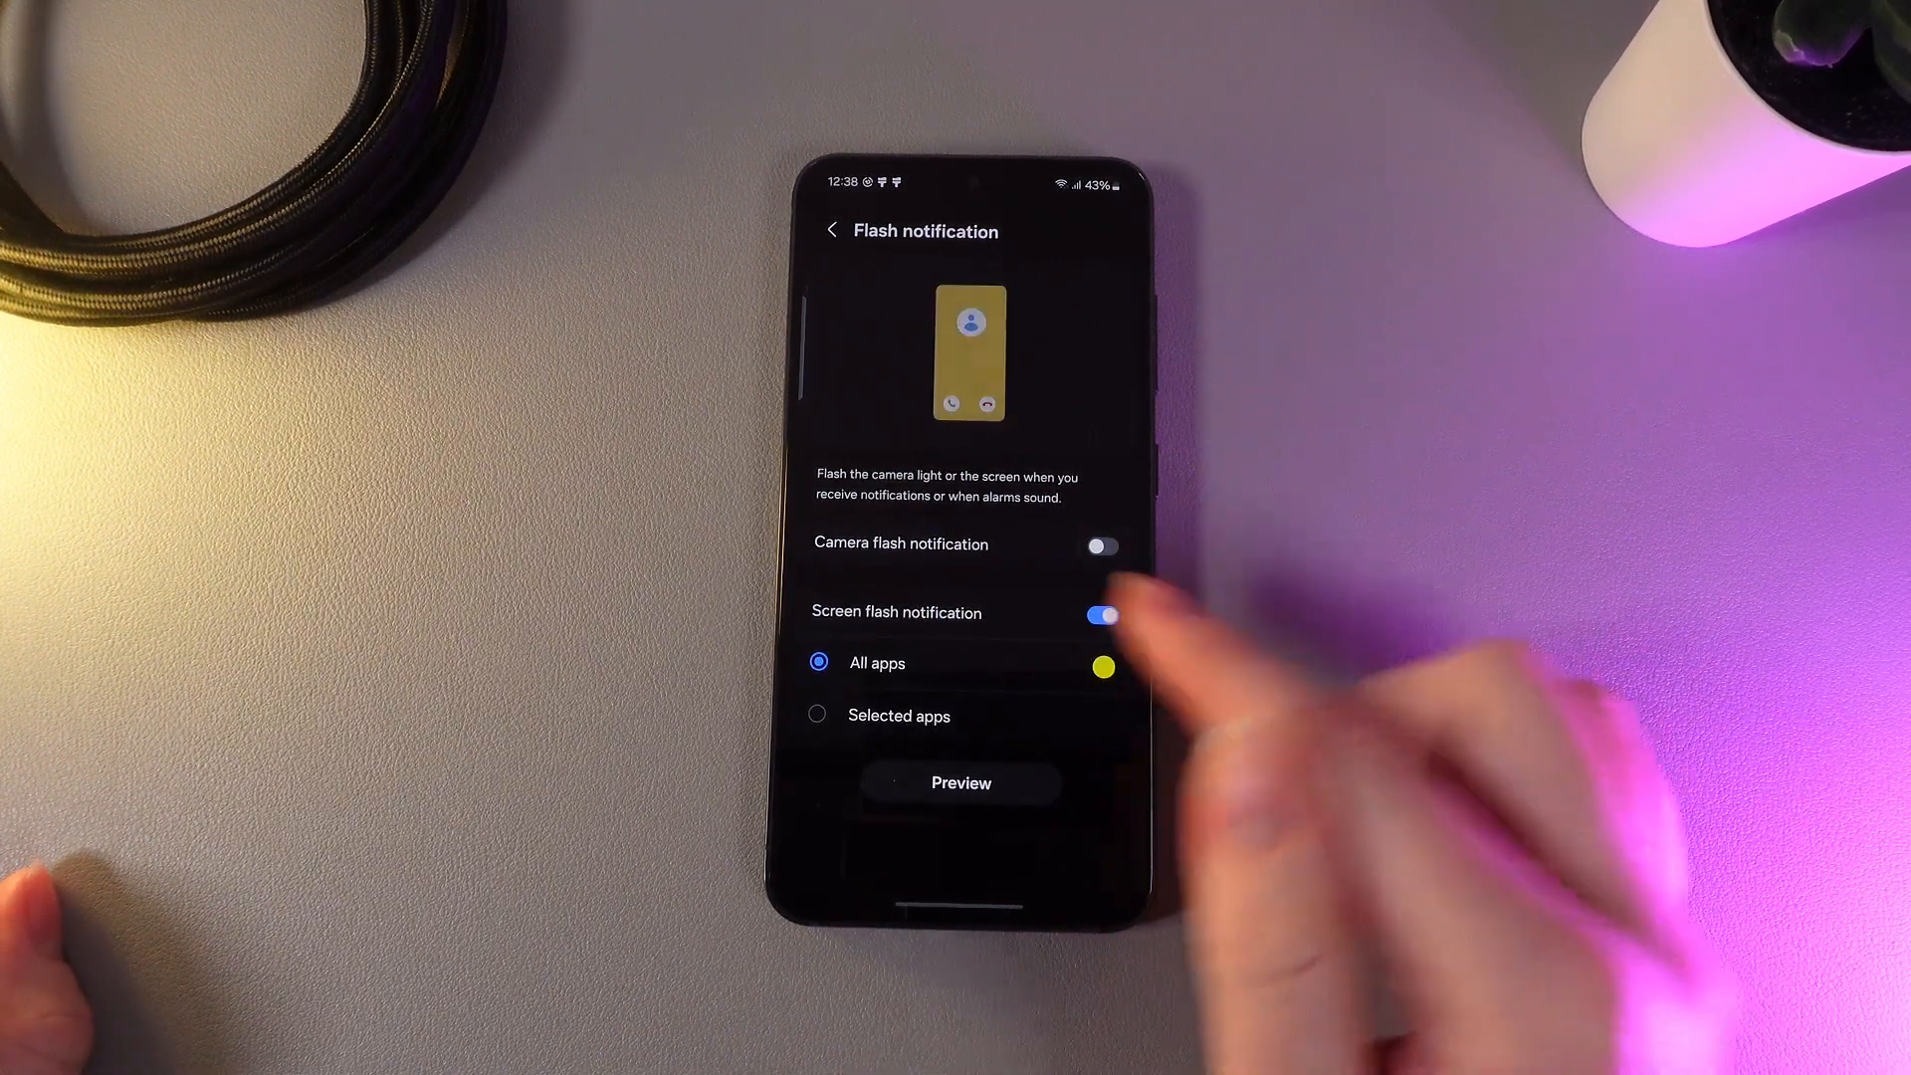
pyautogui.click(1101, 667)
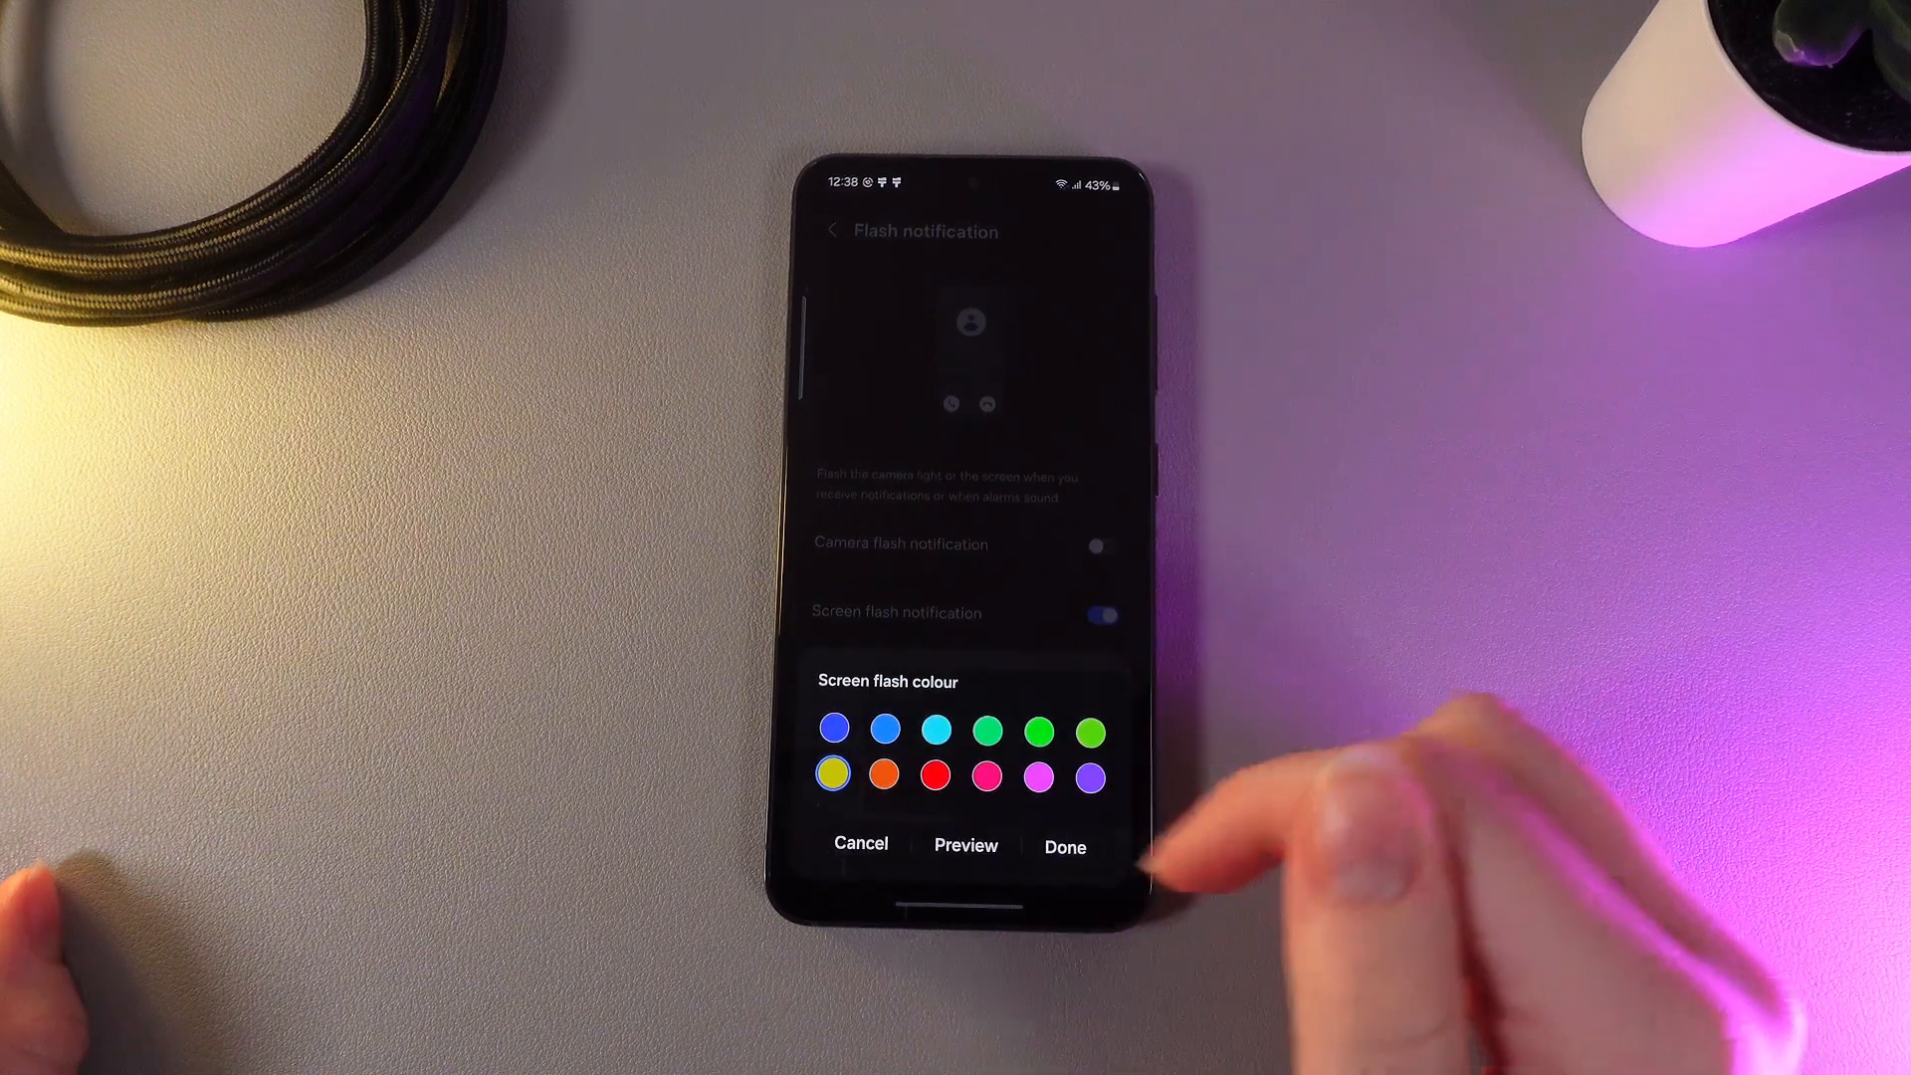
pyautogui.click(1037, 777)
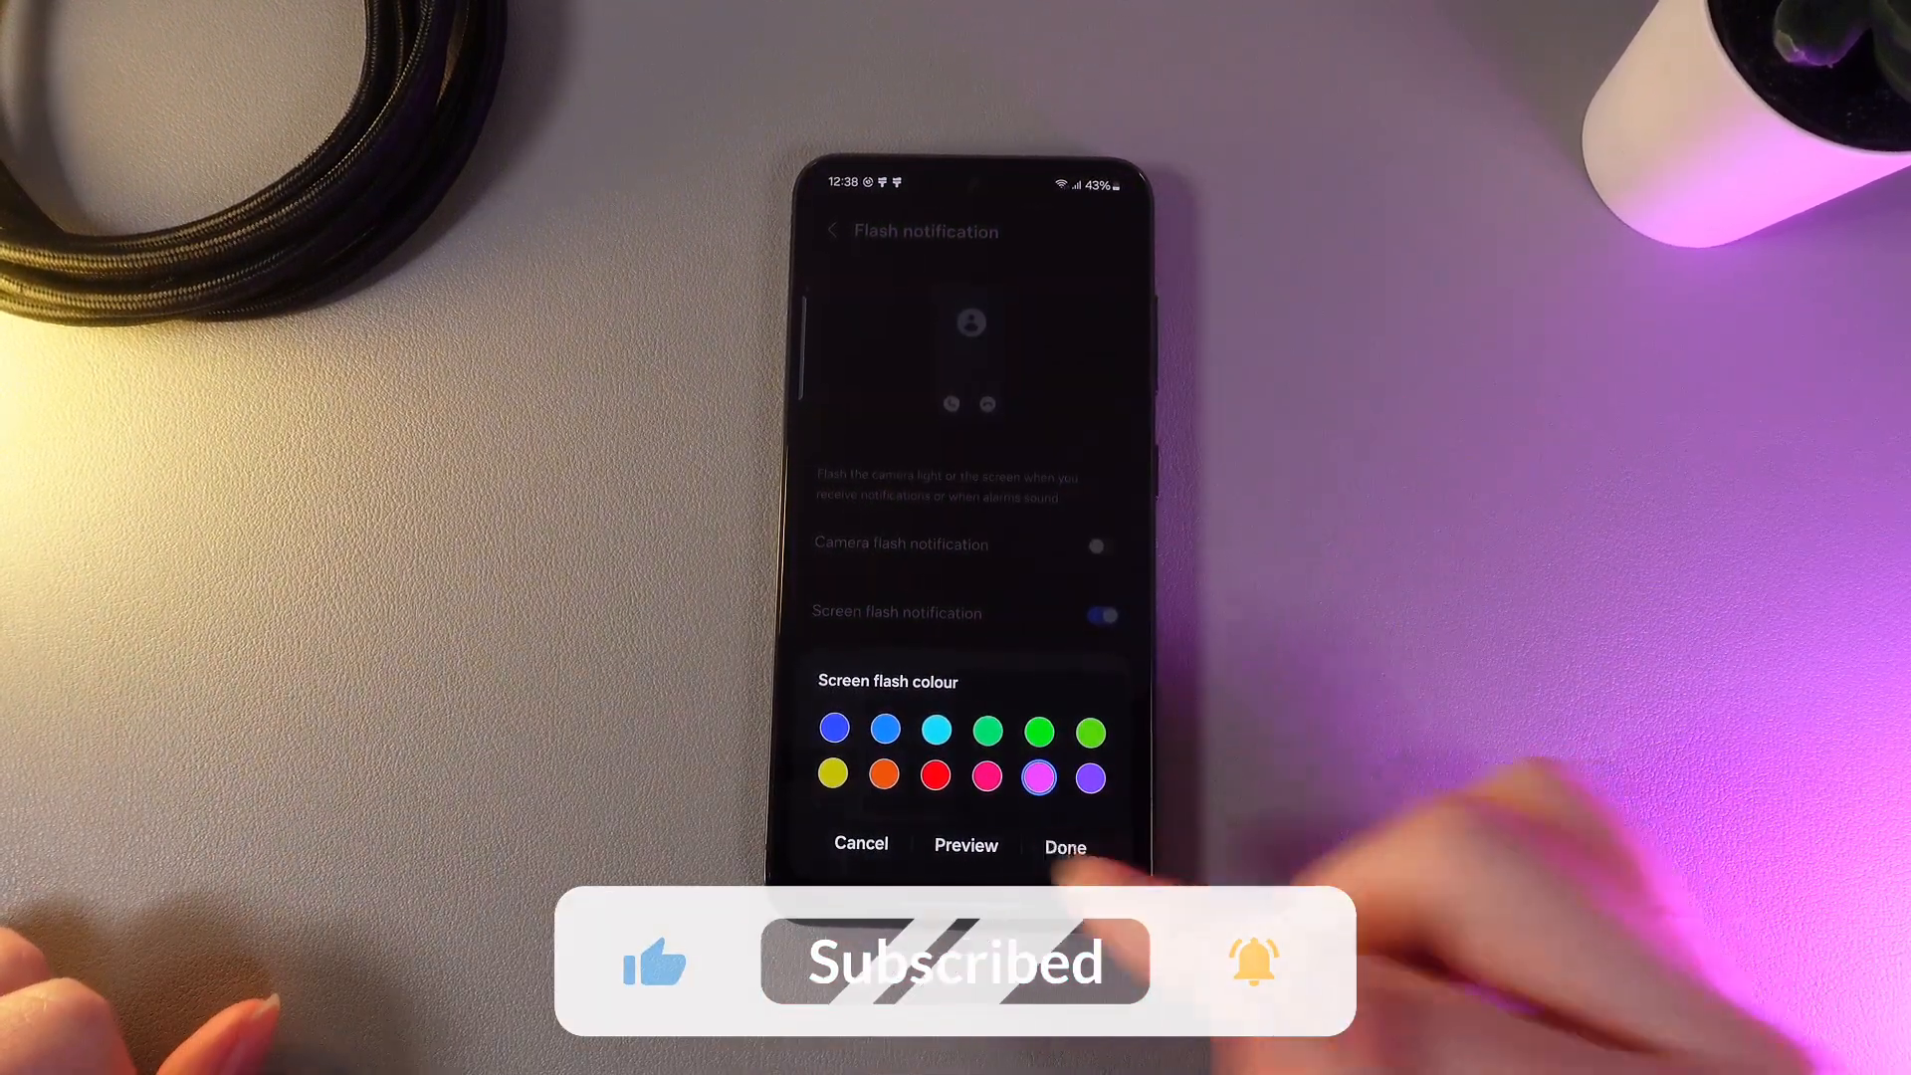
pyautogui.click(1063, 844)
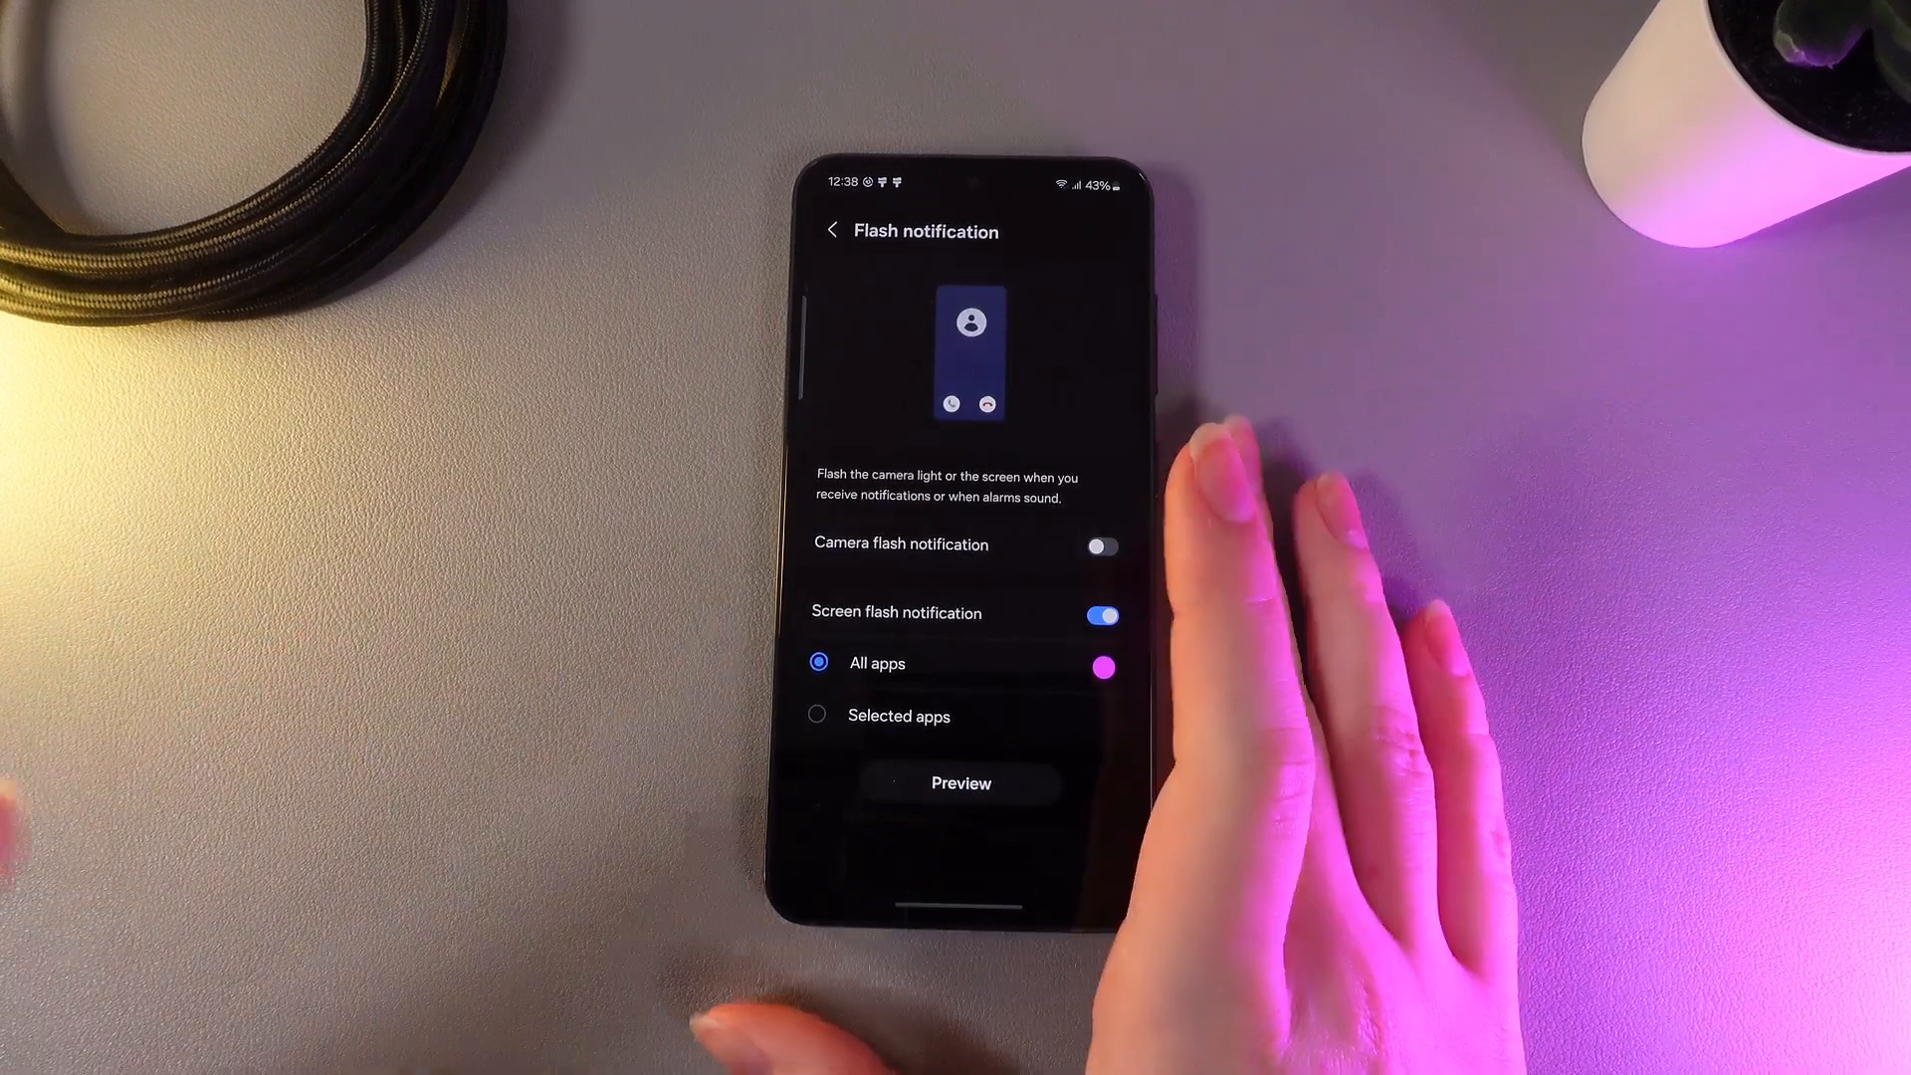